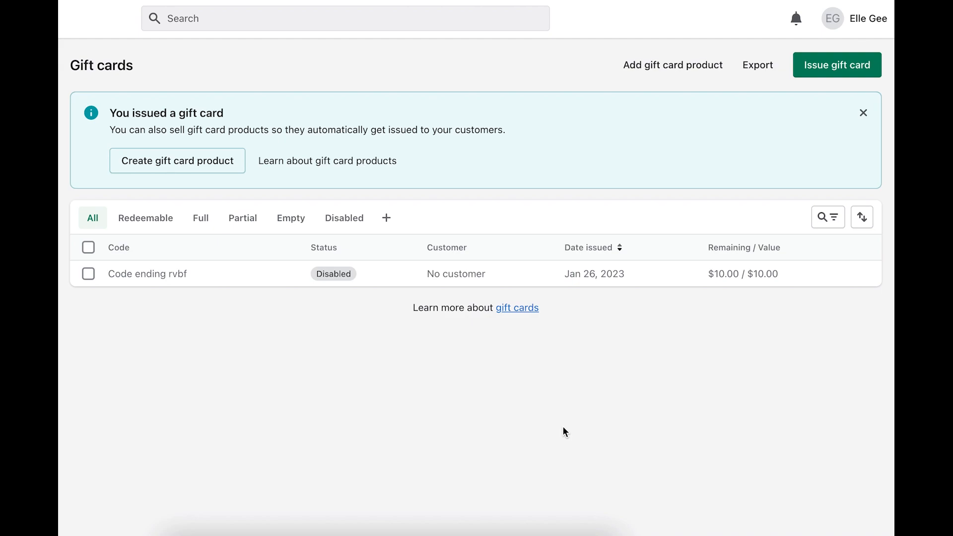
mouse_move(571, 347)
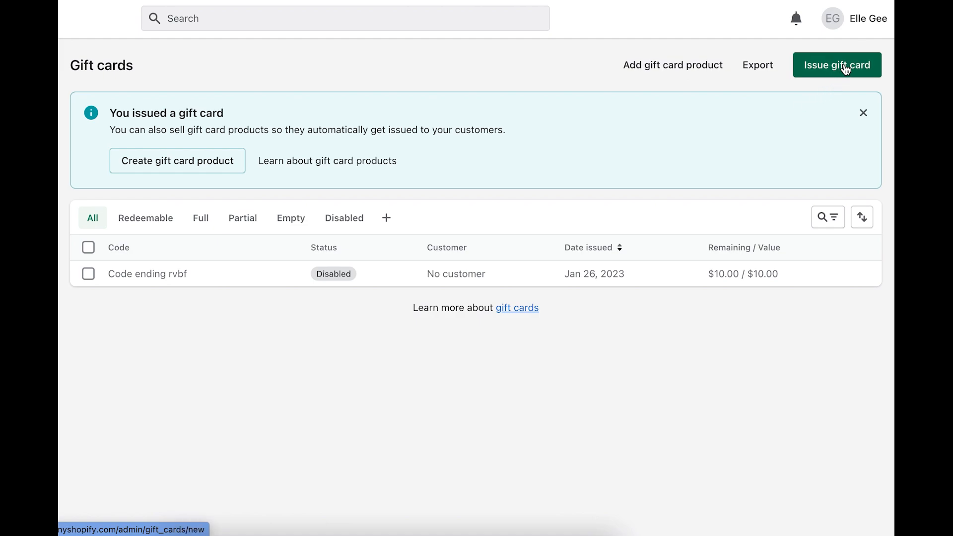
mouse_move(525, 246)
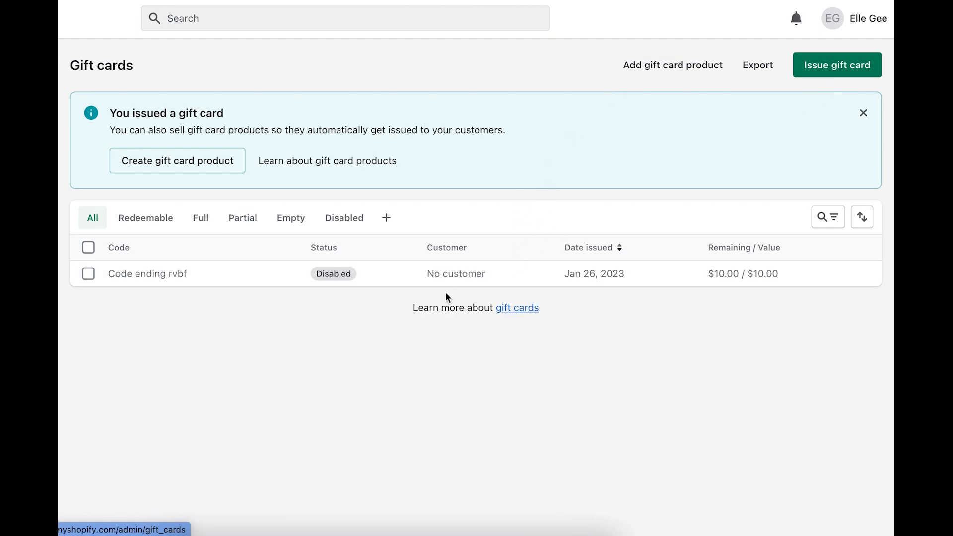
mouse_move(642, 105)
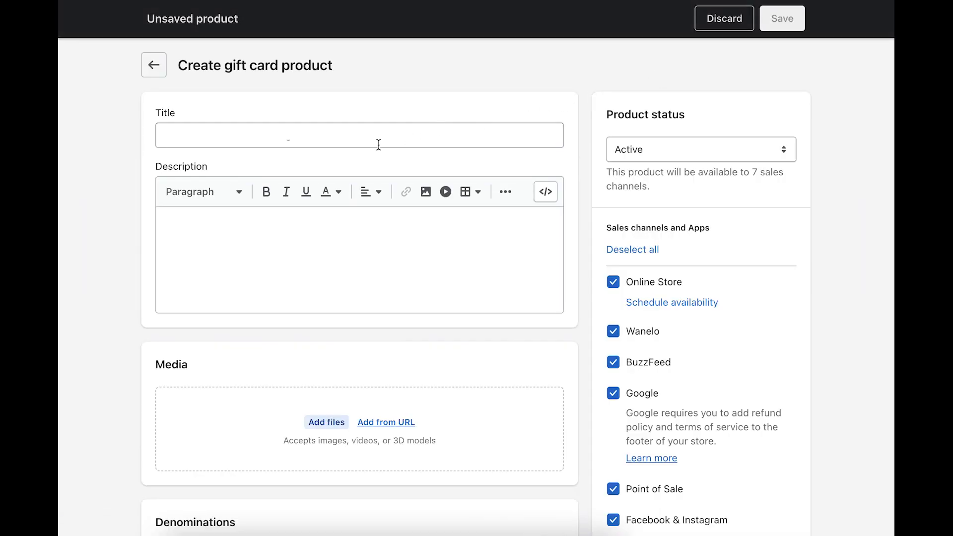
Step: Enter title 'Elle's Boutique Gift Card' and description 'Treat your loved one with the best gift!'
click(358, 135)
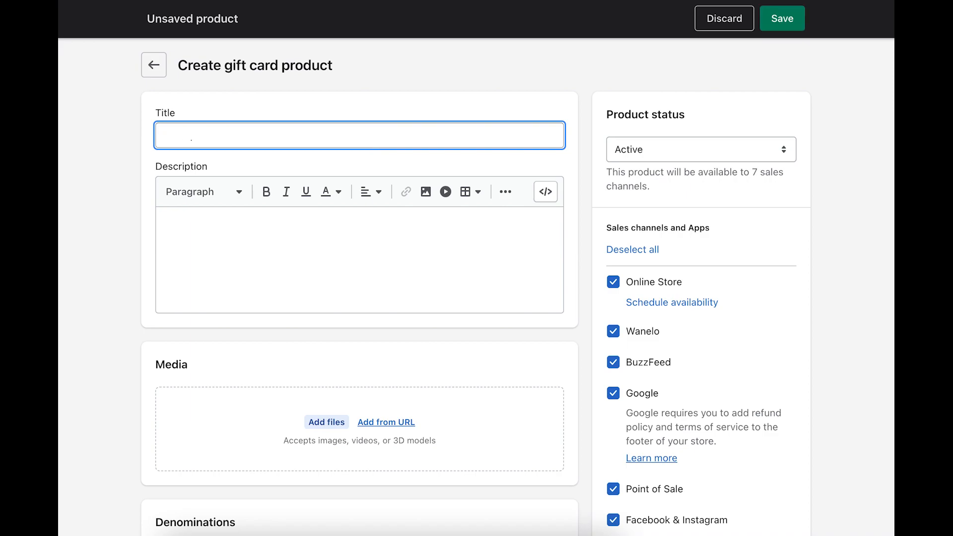
text(Elle's Boutique Gift Card)
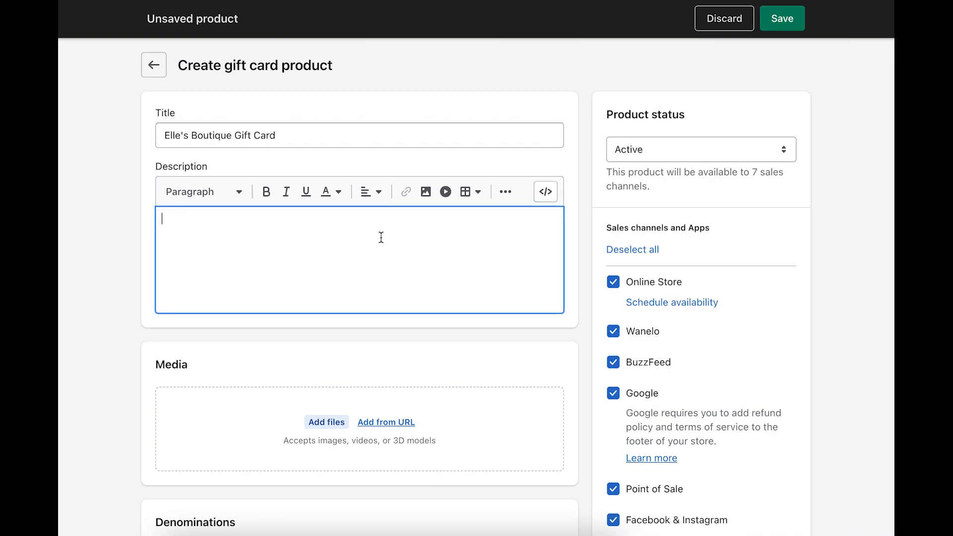
text(T)
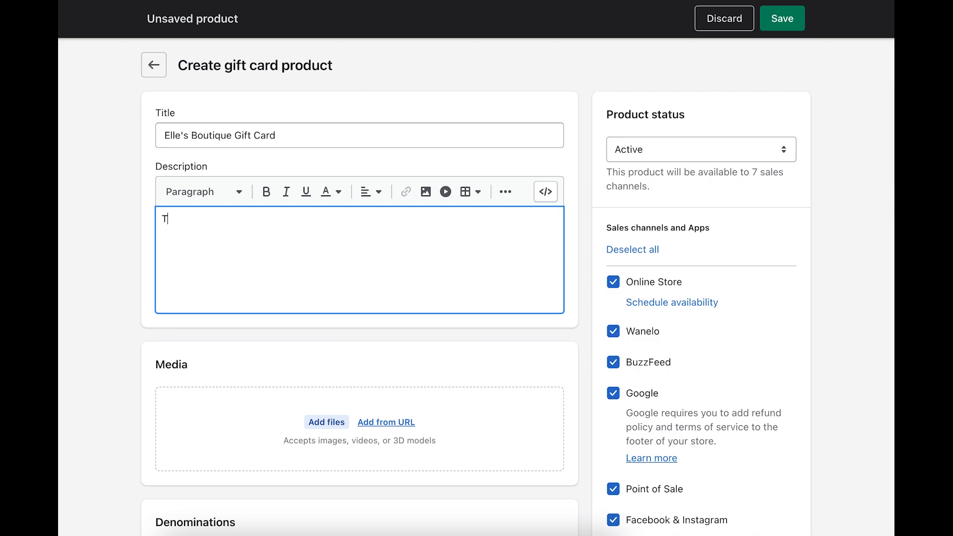
text(reat your lov)
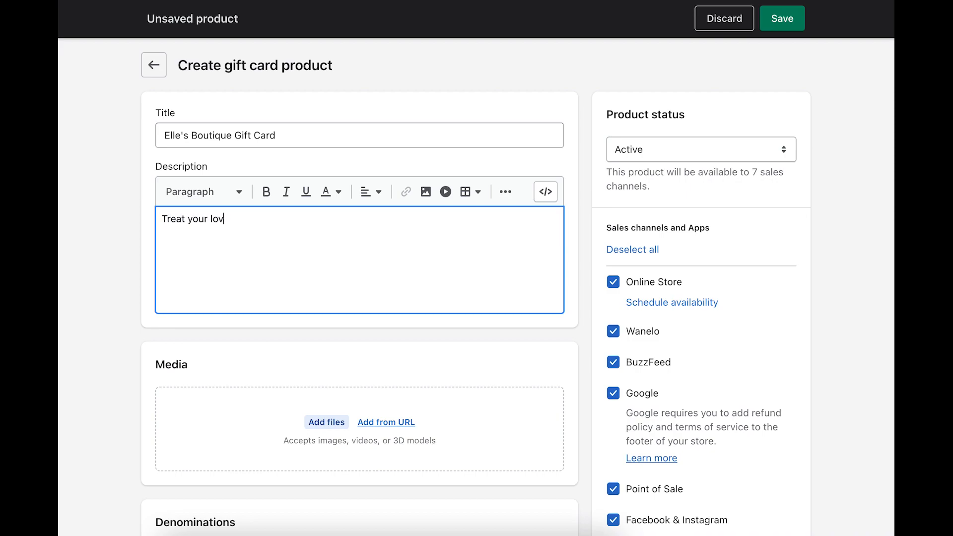
text(ed one with)
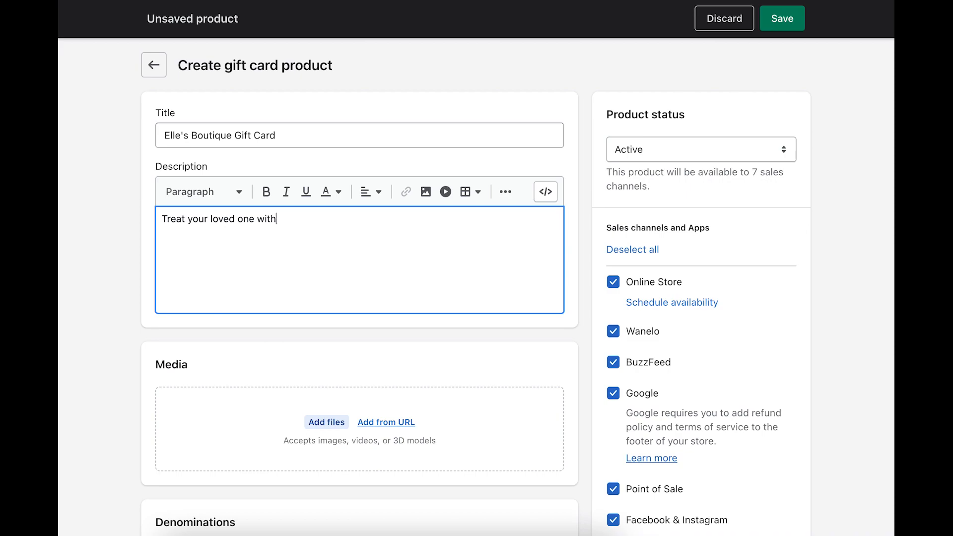
text(the best gift!)
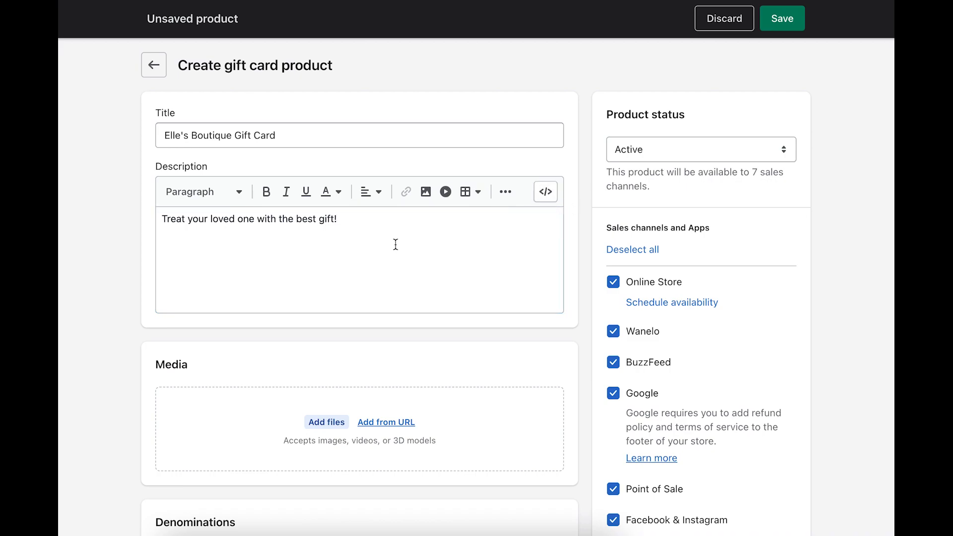
mouse_move(427, 246)
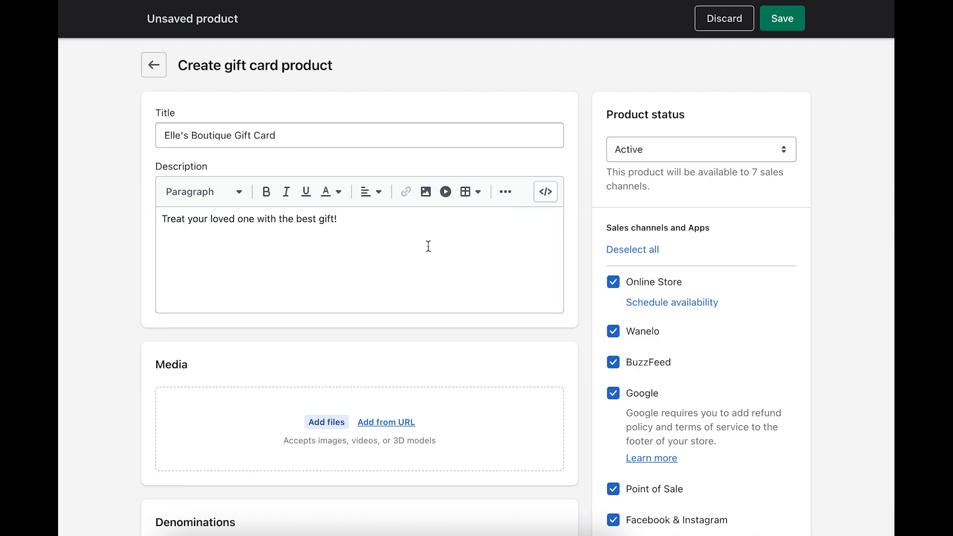
mouse_move(588, 252)
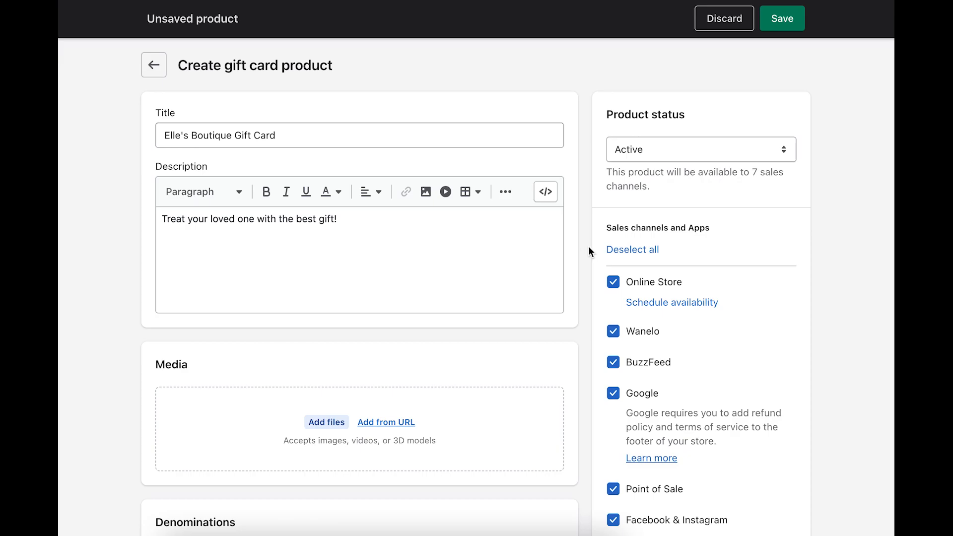
Step: Upload the gift certificate images 1.png and 2.png to the product's Media section
scroll(down, 3)
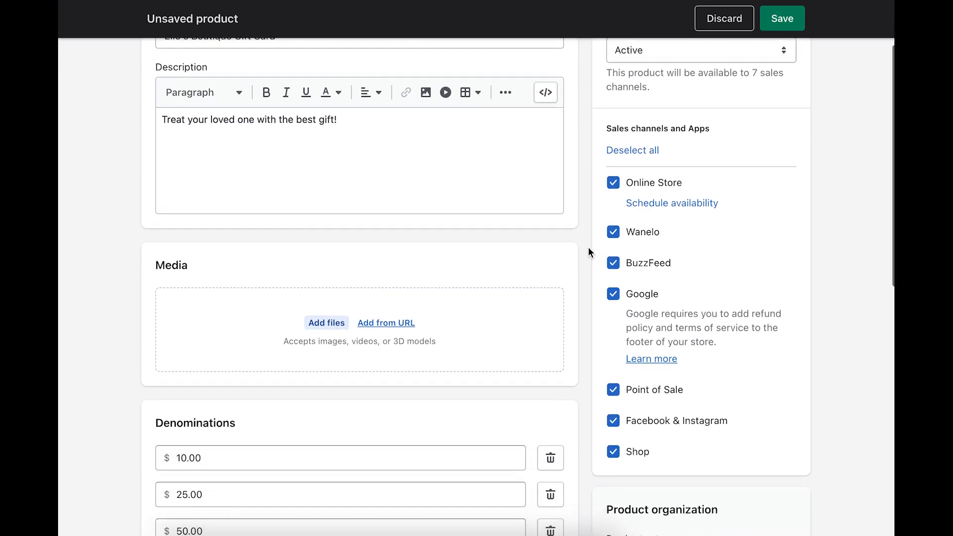
scroll(down, 3)
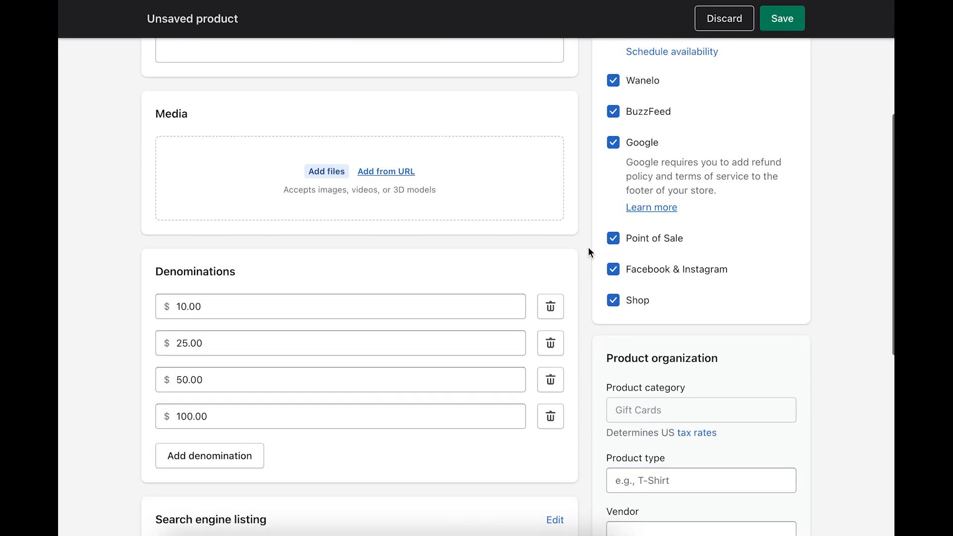
scroll(down, 3)
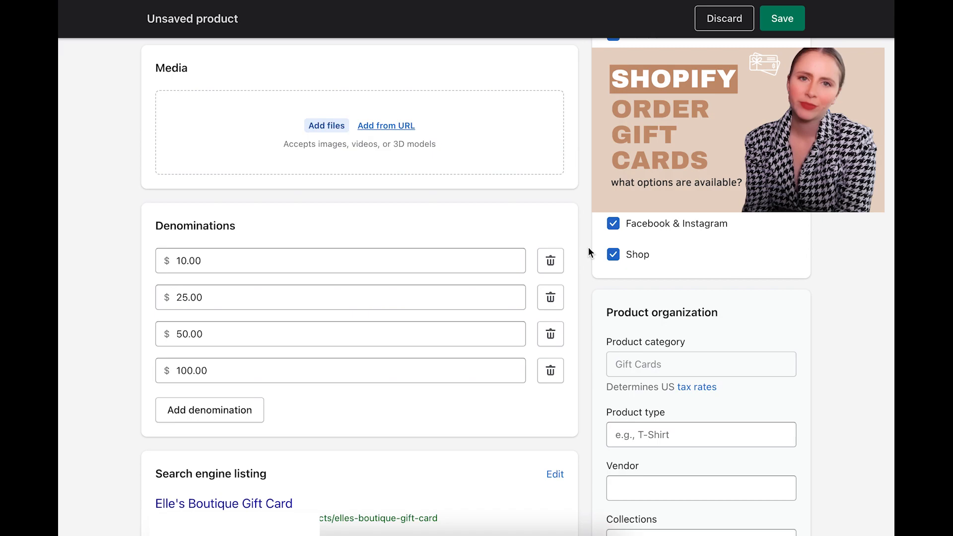
mouse_move(357, 150)
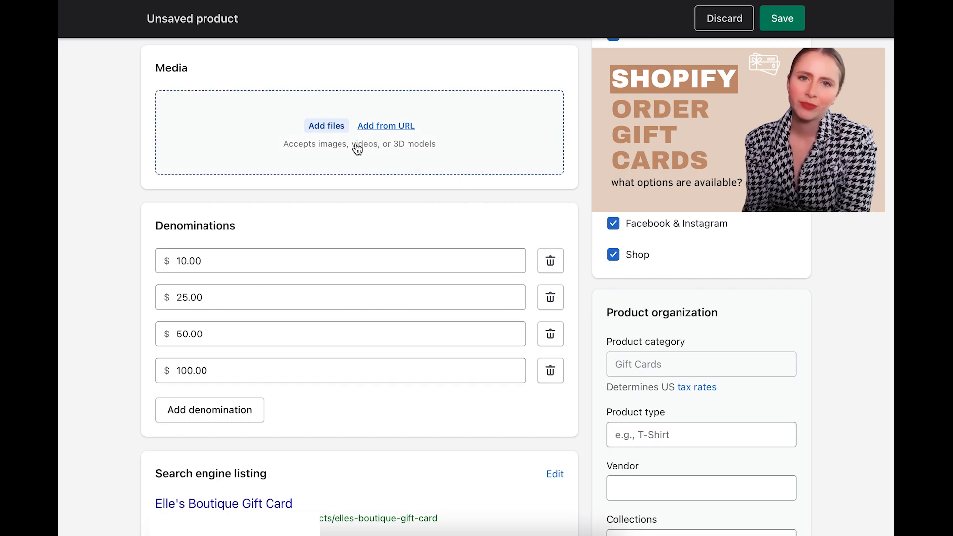
click(326, 126)
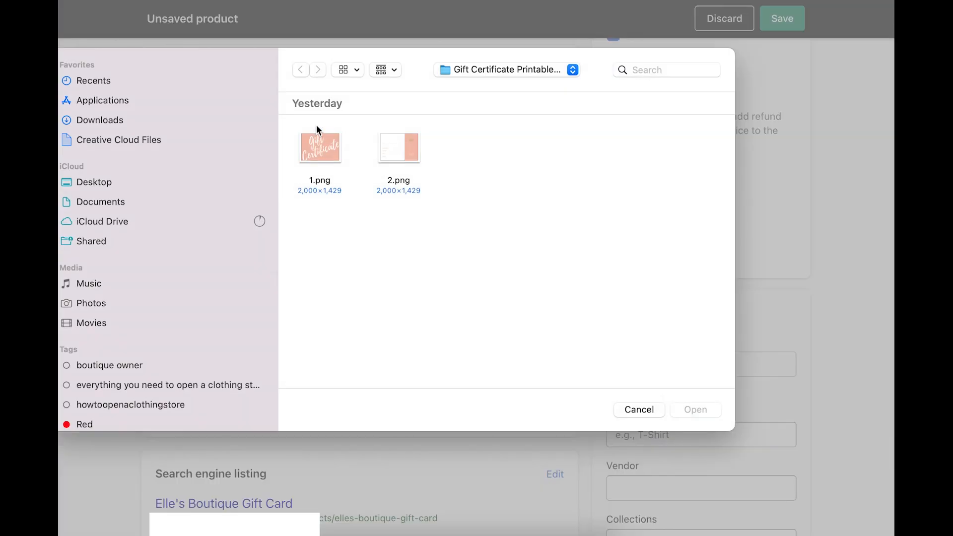
click(319, 147)
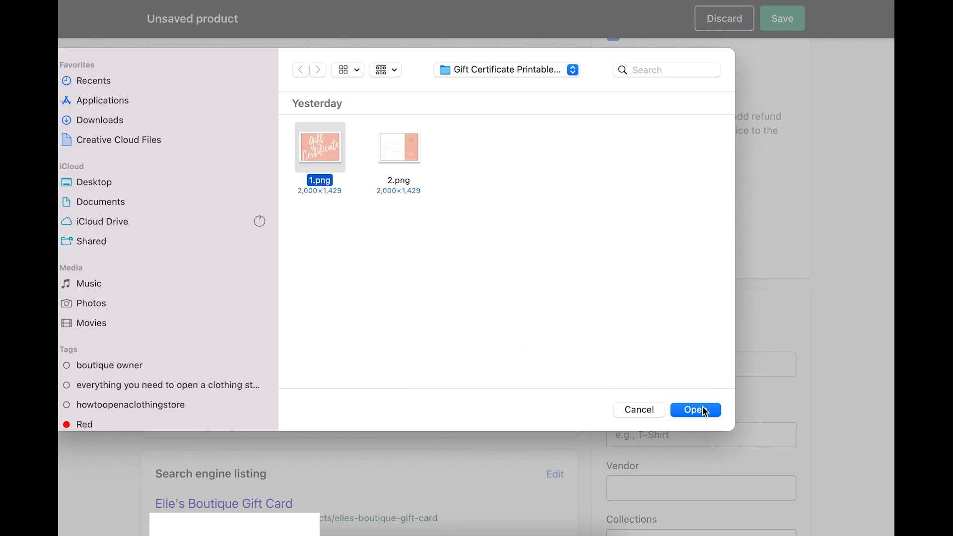
click(691, 409)
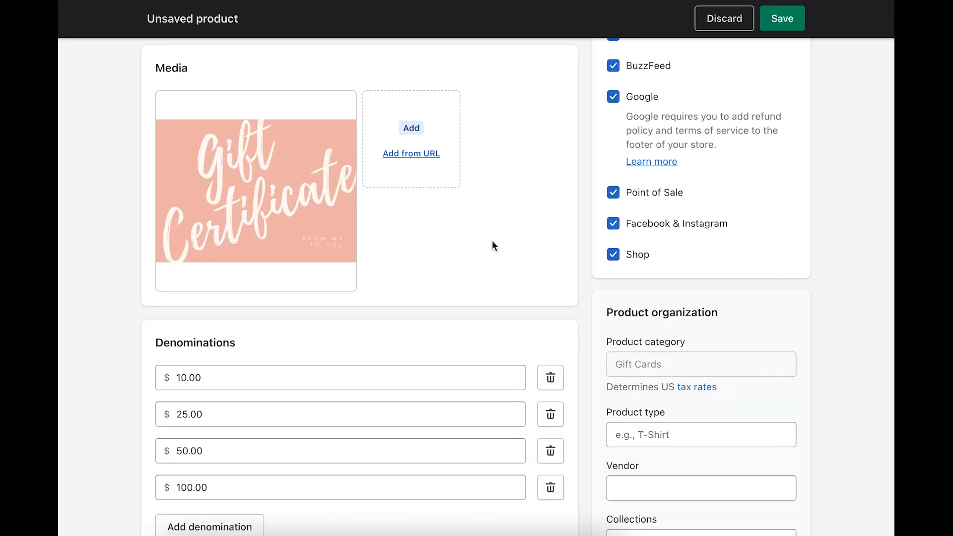
mouse_move(436, 226)
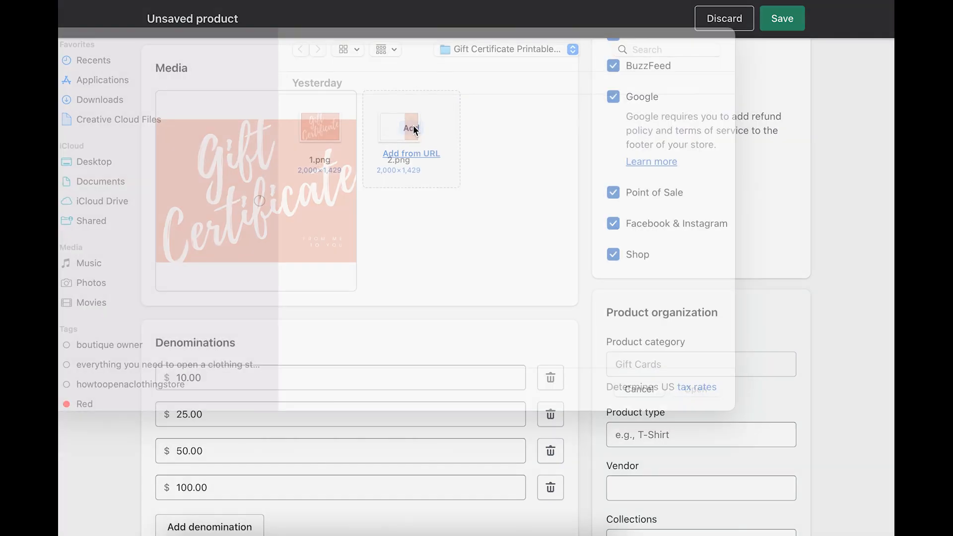
click(399, 147)
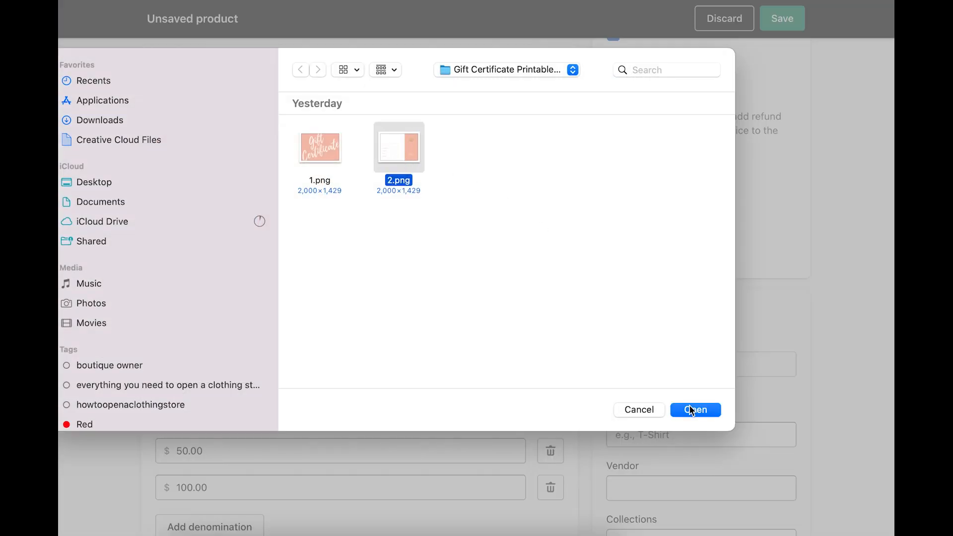
click(694, 409)
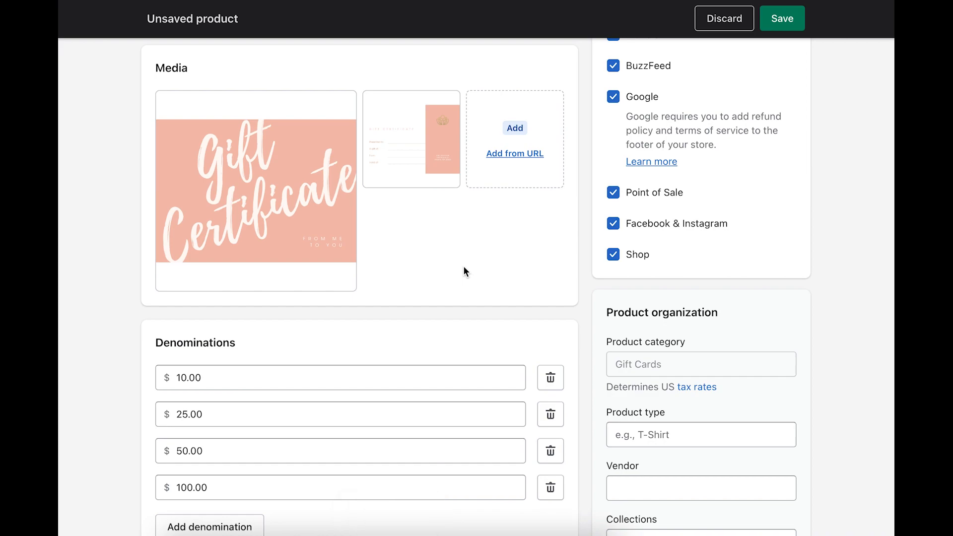
mouse_move(591, 247)
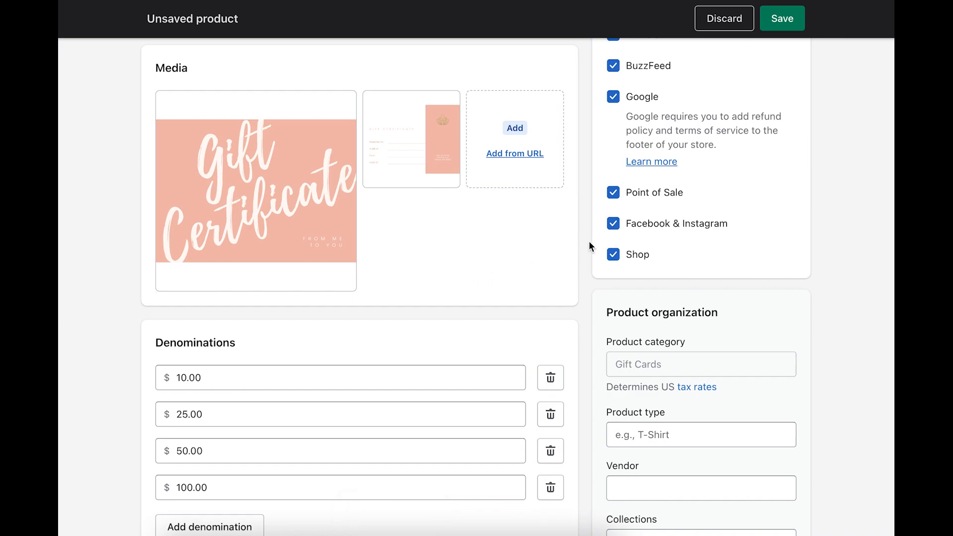
mouse_move(583, 244)
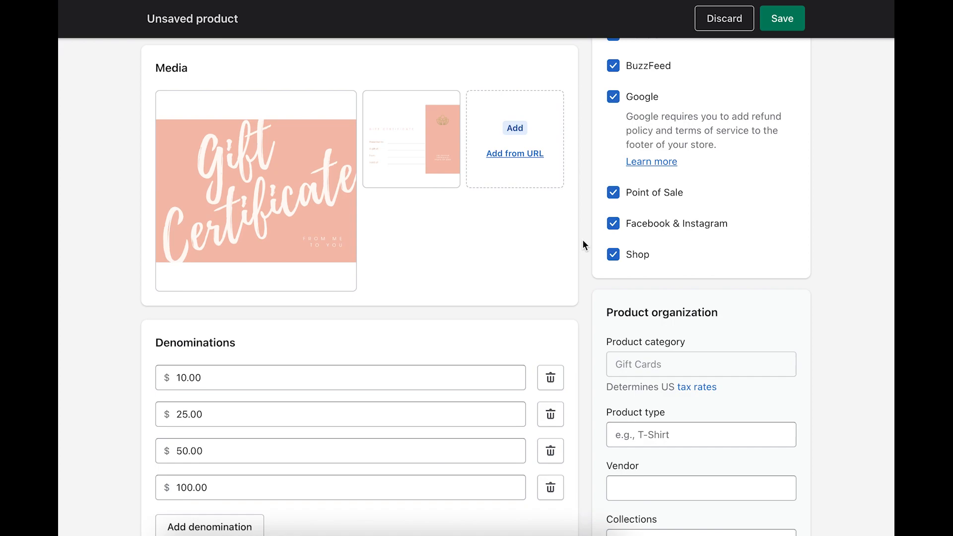
mouse_move(366, 217)
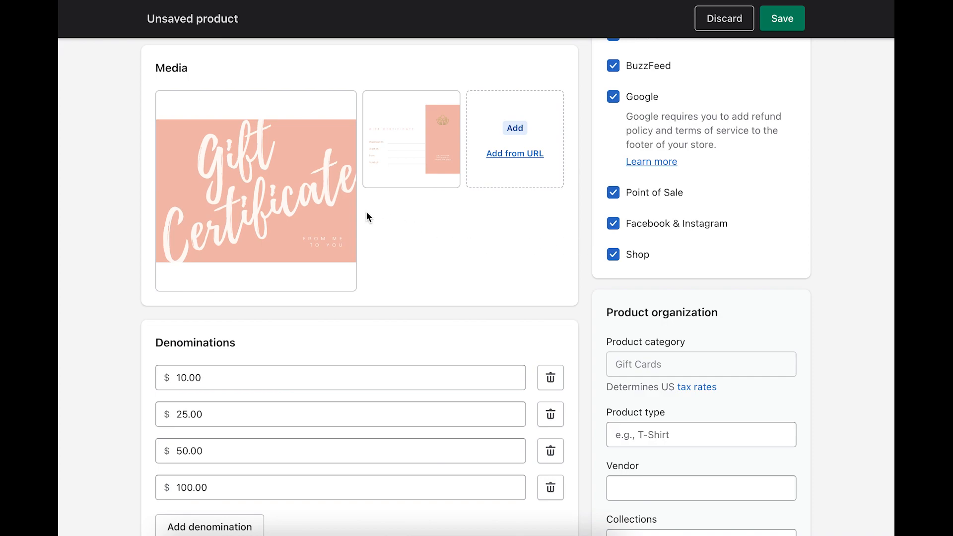
mouse_move(582, 235)
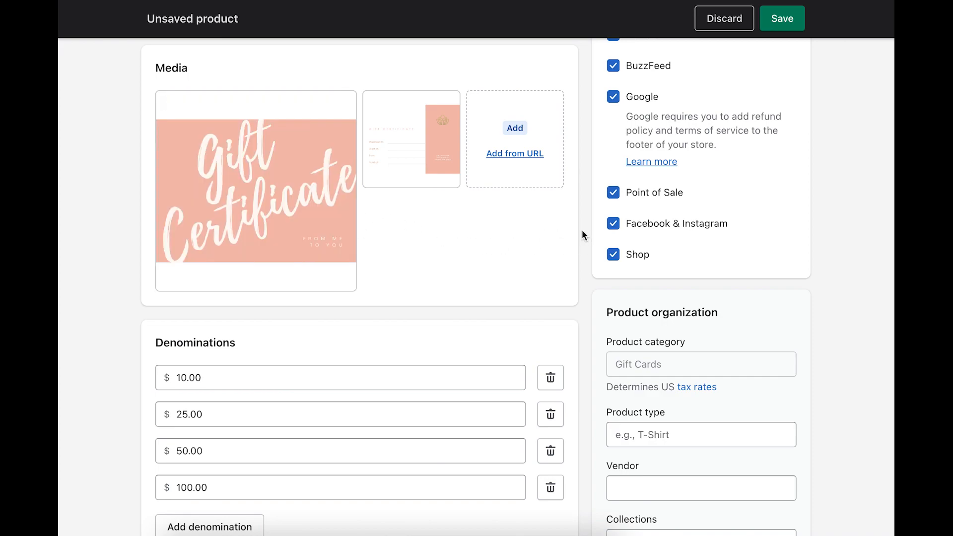
scroll(down, 3)
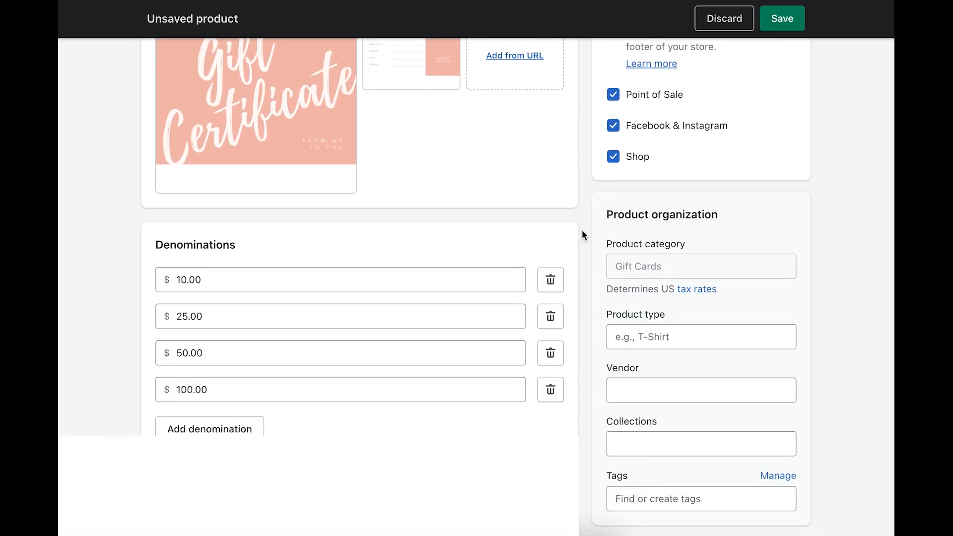
scroll(down, 3)
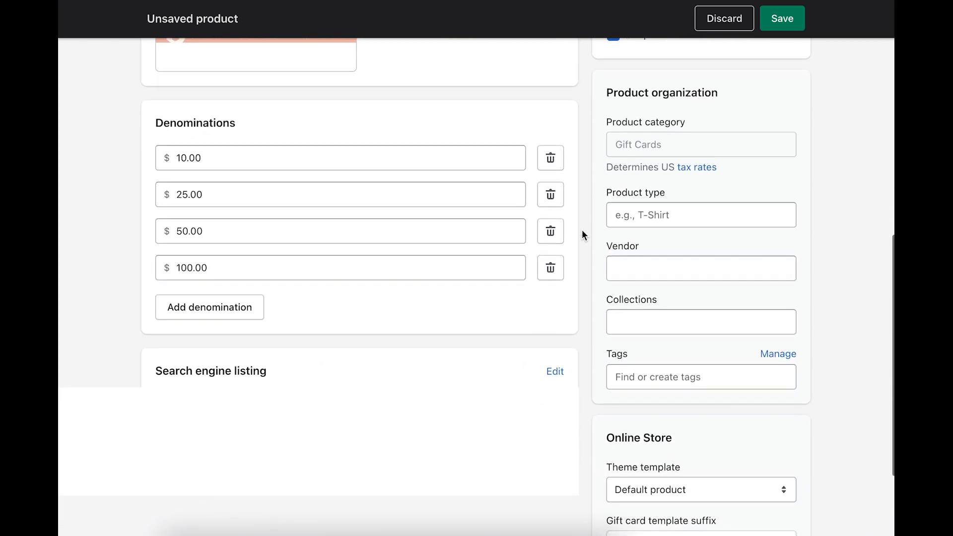
scroll(down, 3)
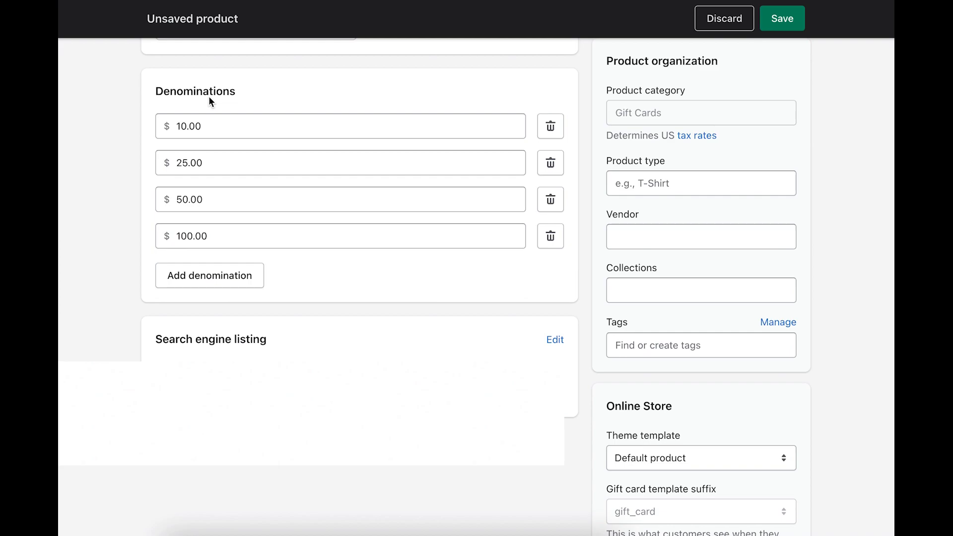
mouse_move(283, 113)
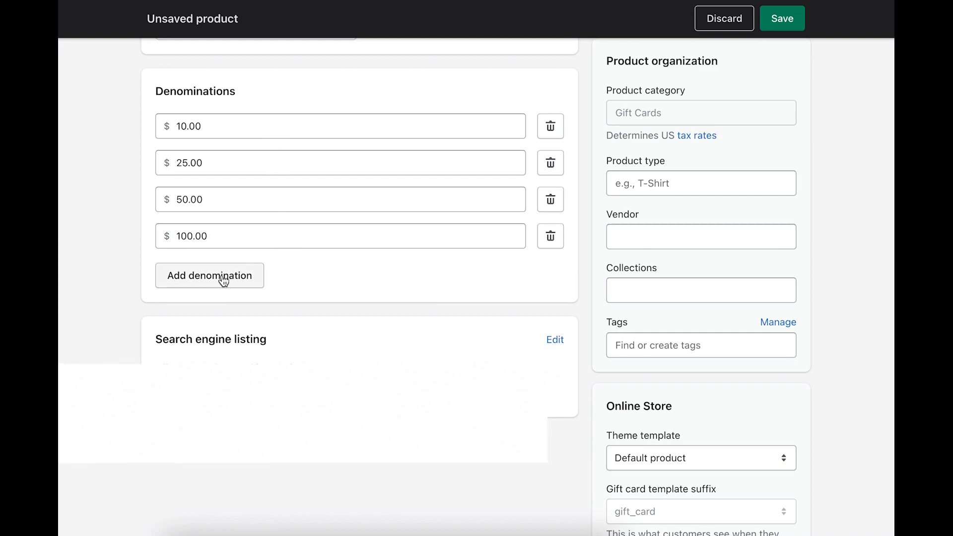
click(209, 275)
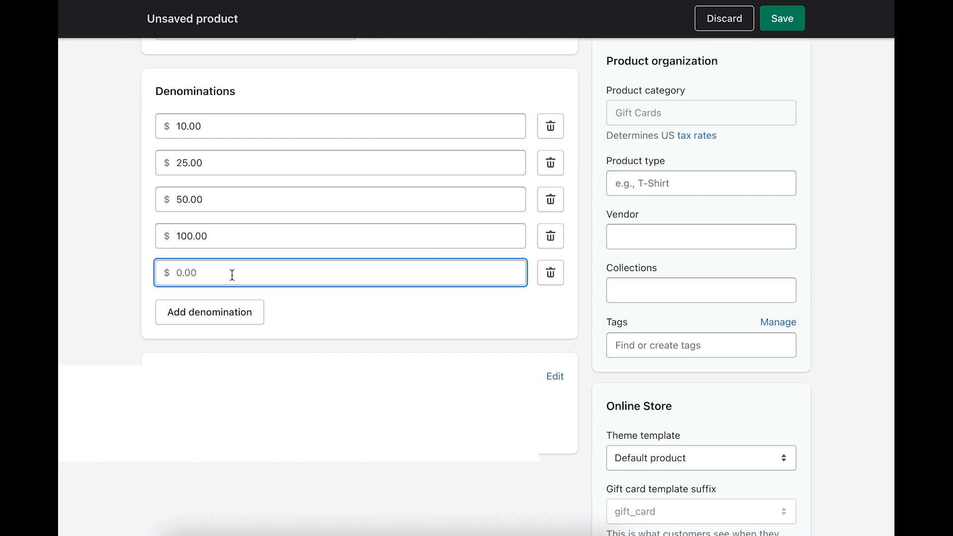
text(200.00)
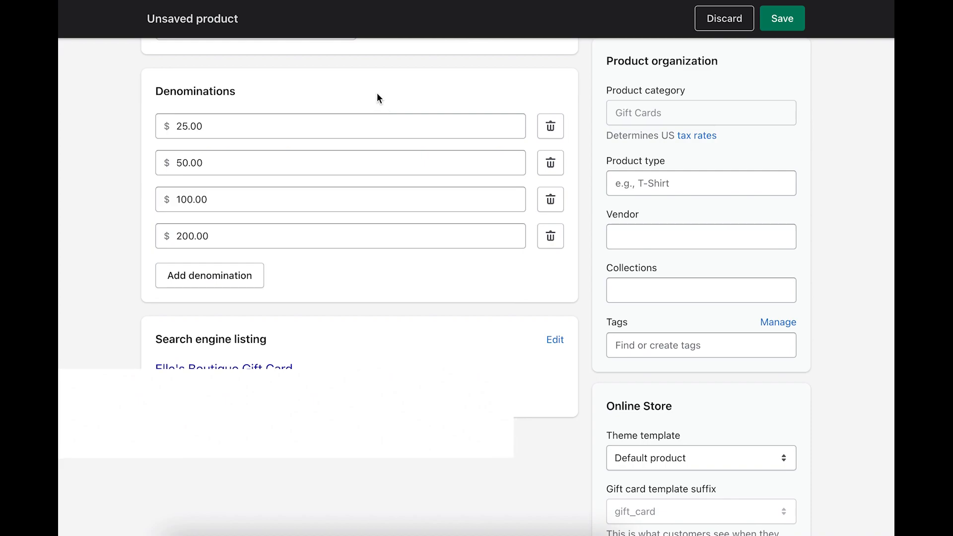
mouse_move(554, 339)
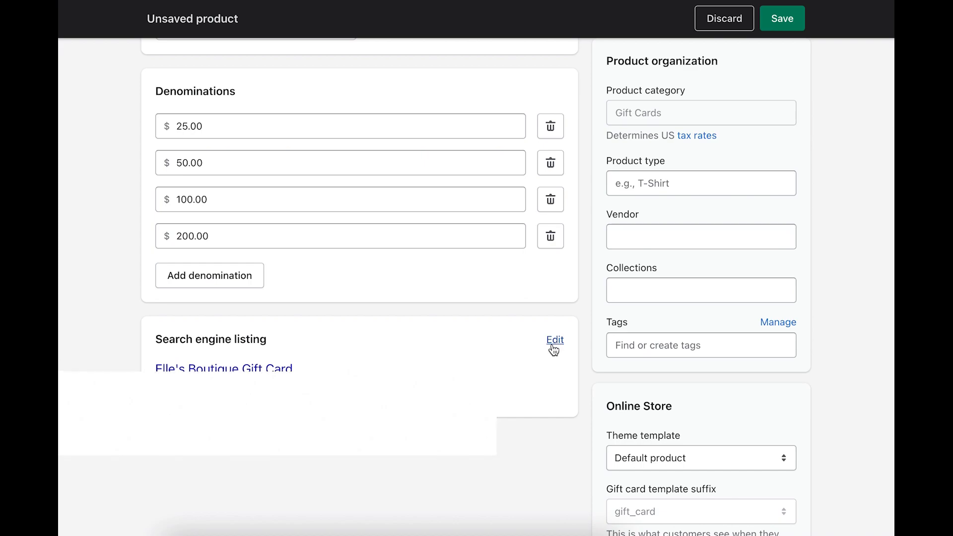
mouse_move(294, 353)
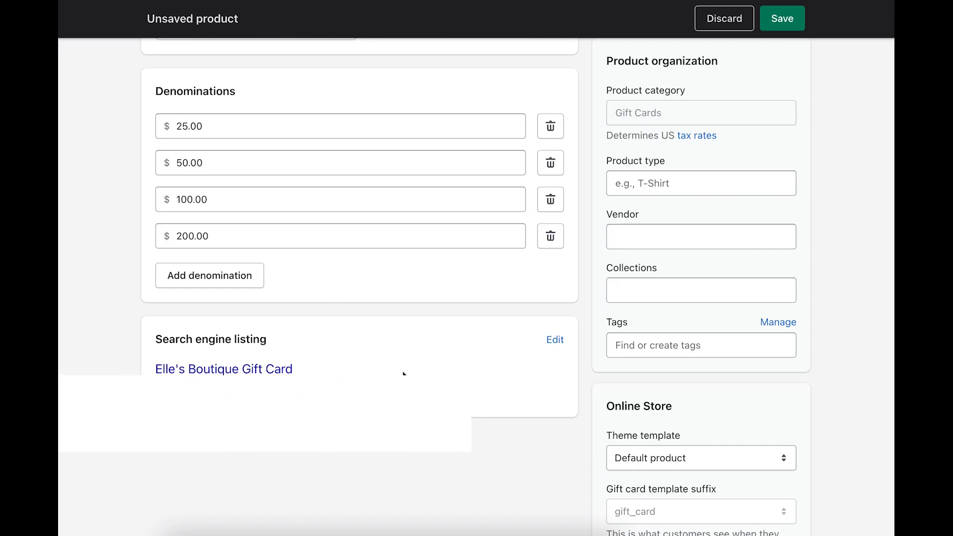
click(554, 339)
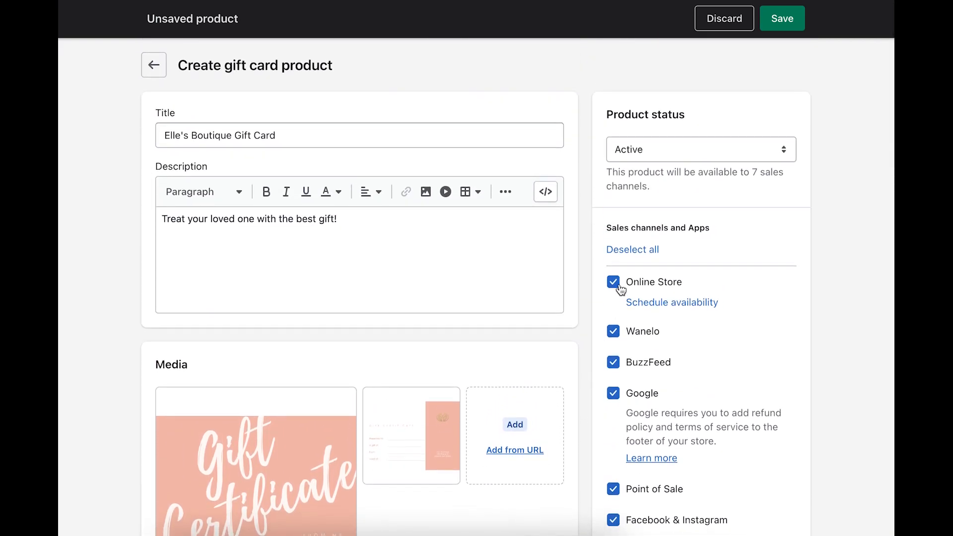
Step: Limit sales channels to Online Store, set status to Draft, and save
click(613, 281)
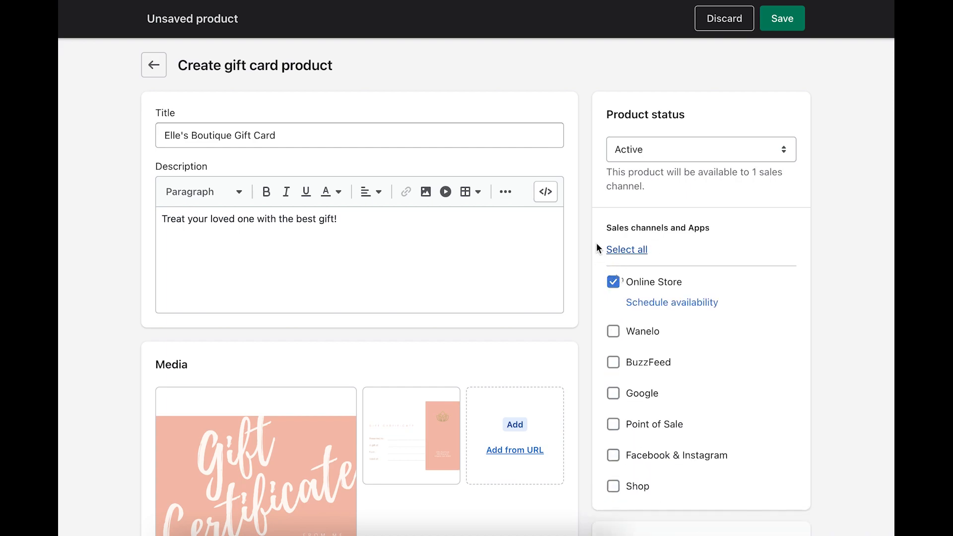
mouse_move(676, 157)
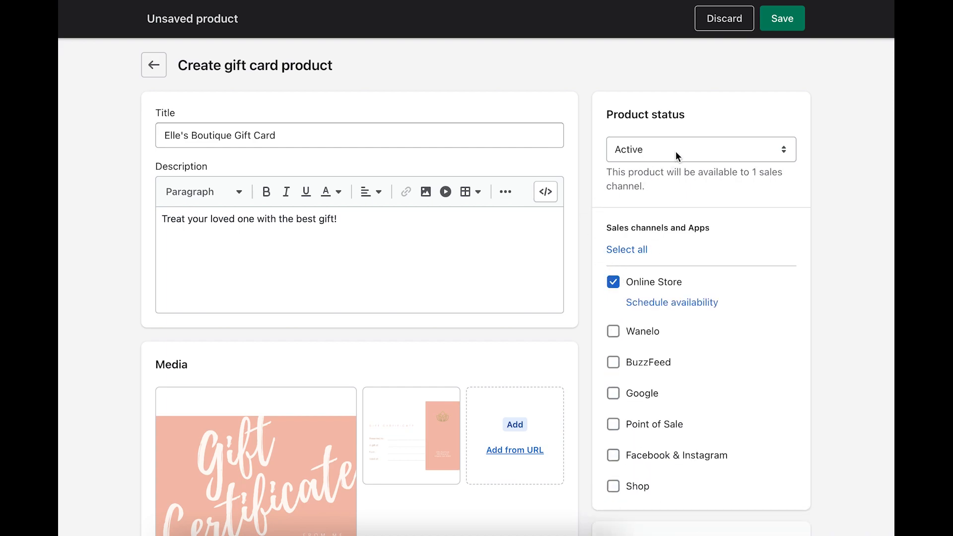
click(700, 149)
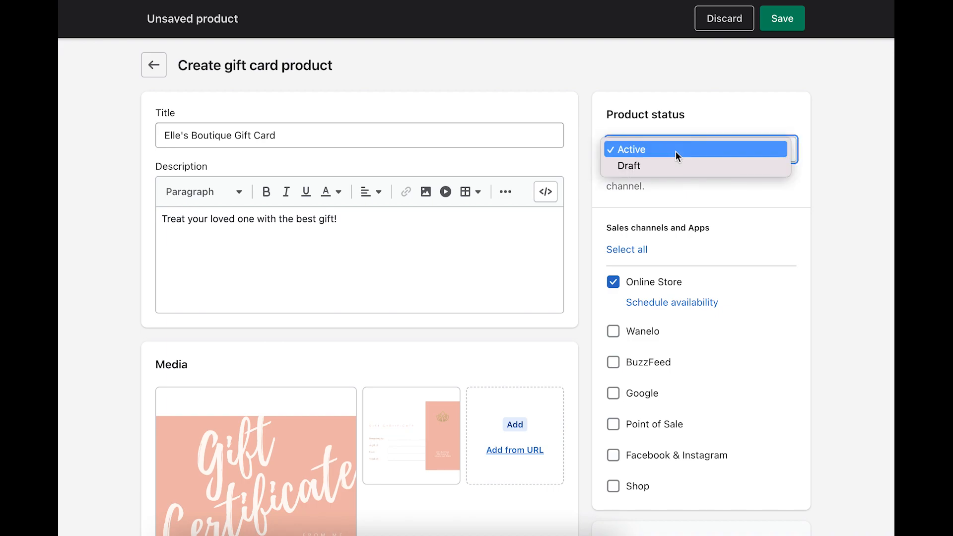
mouse_move(635, 166)
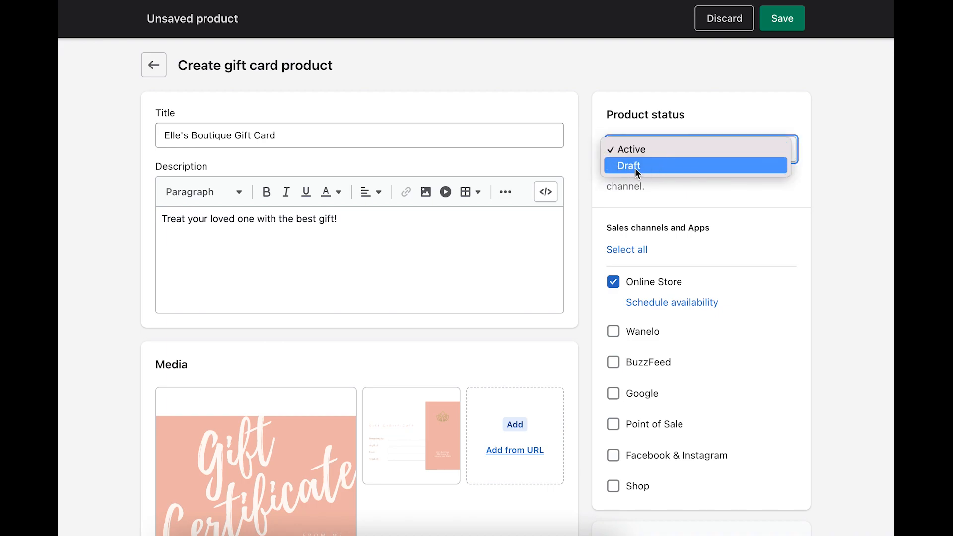
click(628, 166)
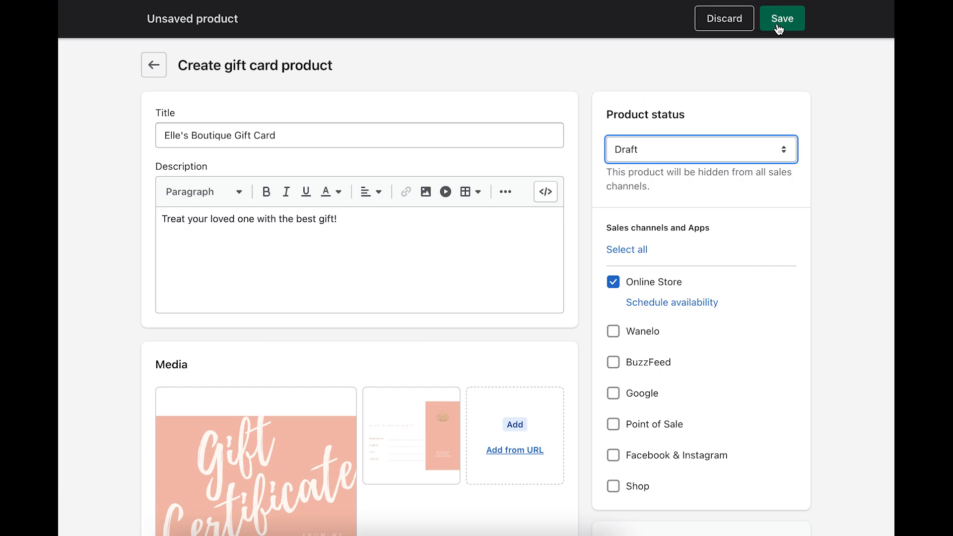
click(782, 19)
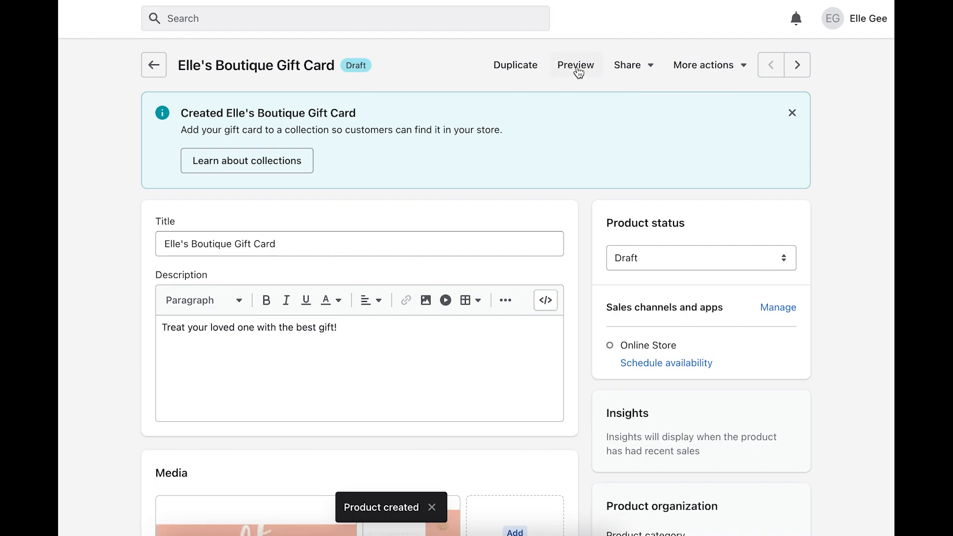
Step: Switch the product status from Draft to Active, save, and return to Gift cards
click(575, 65)
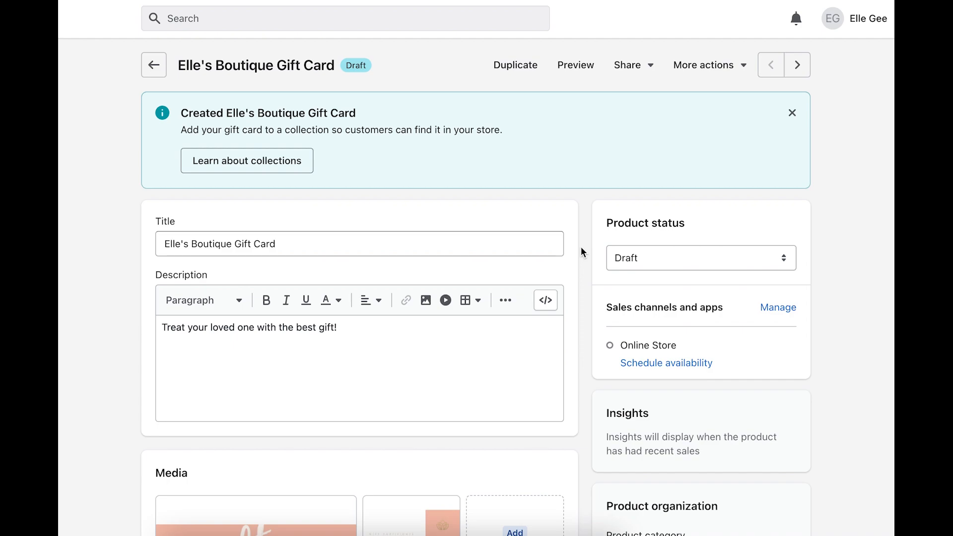
click(699, 257)
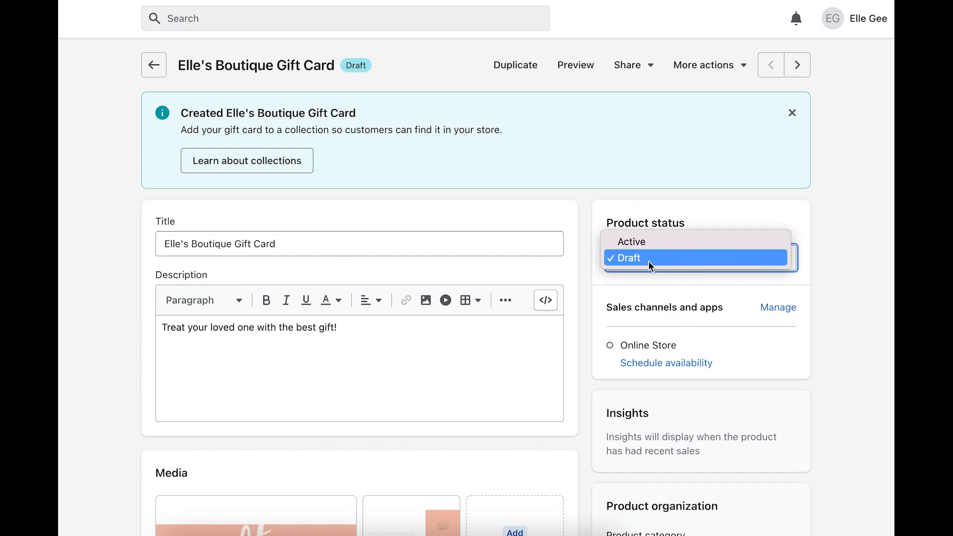
click(632, 242)
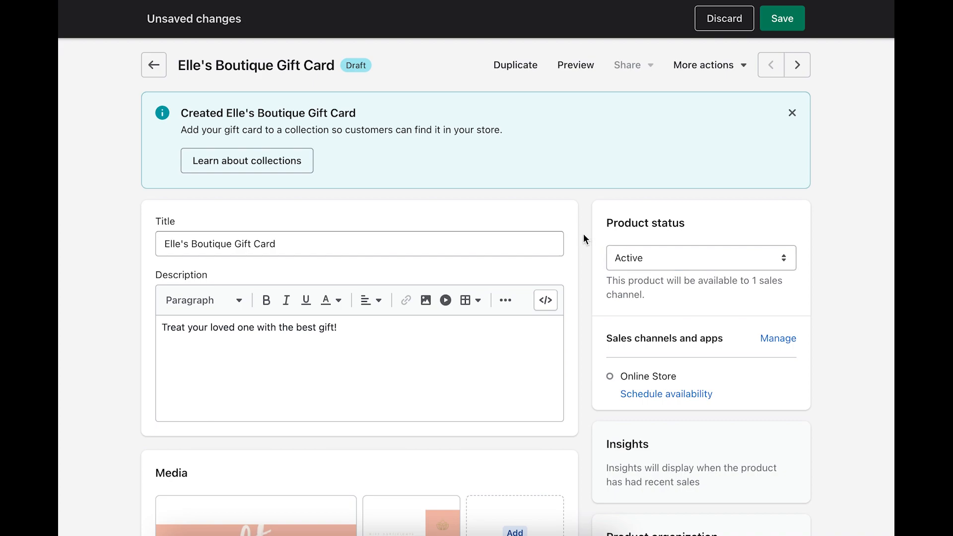
mouse_move(782, 19)
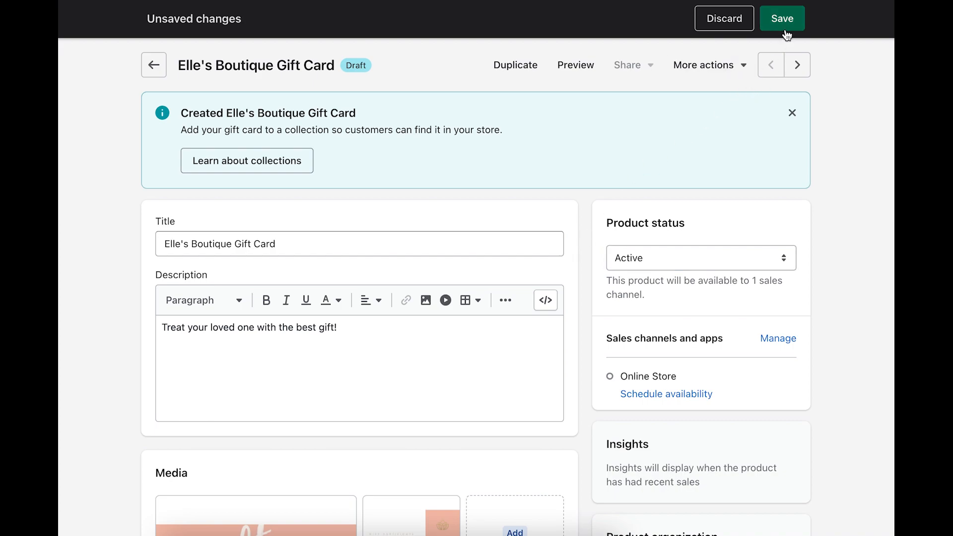
click(782, 18)
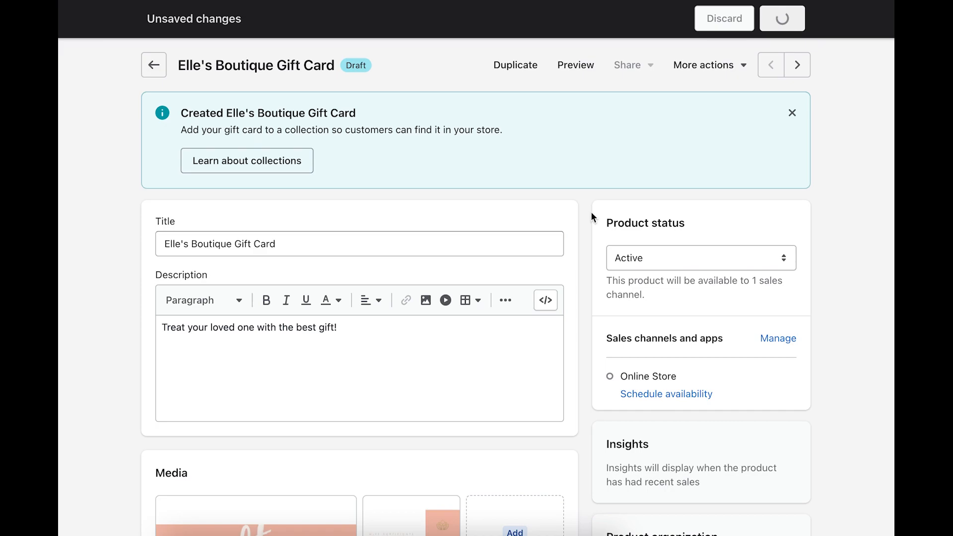
click(781, 18)
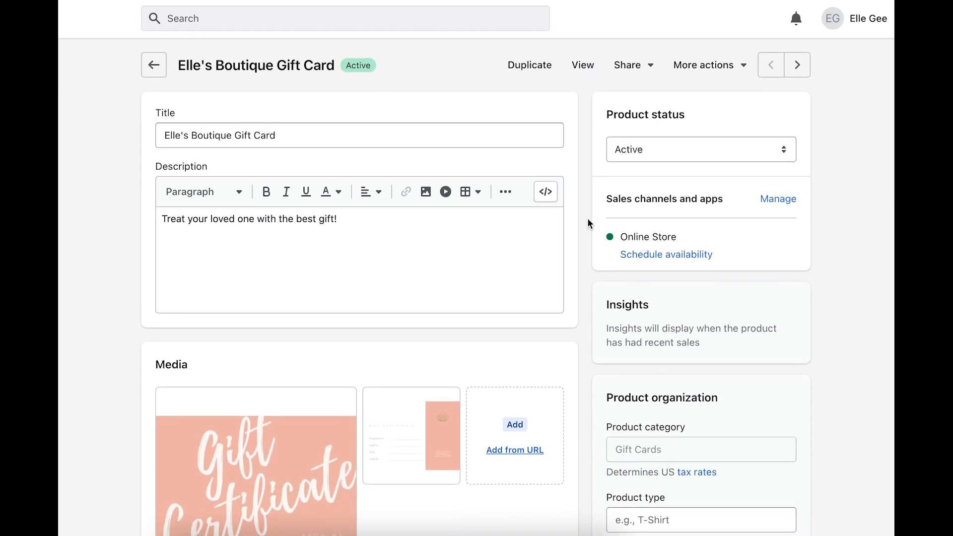
mouse_move(85, 231)
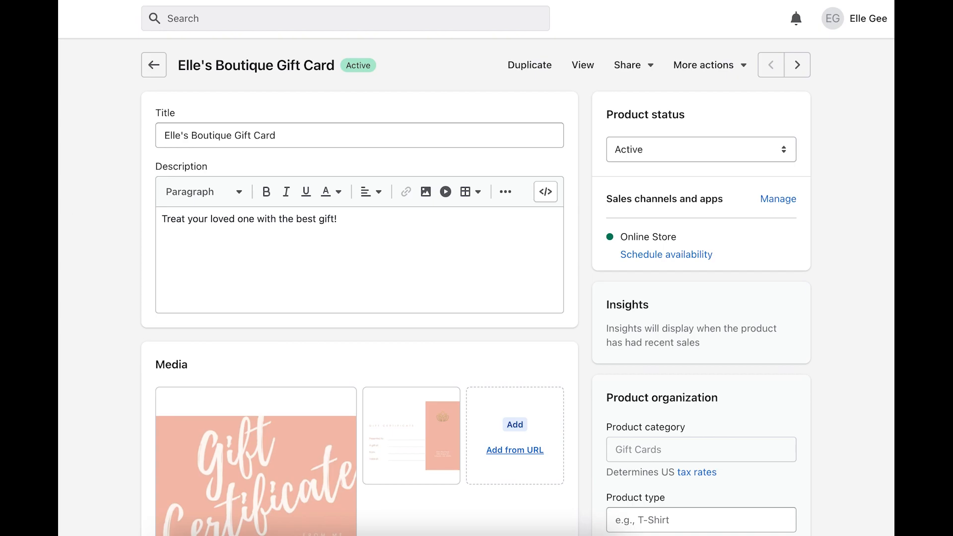
click(154, 65)
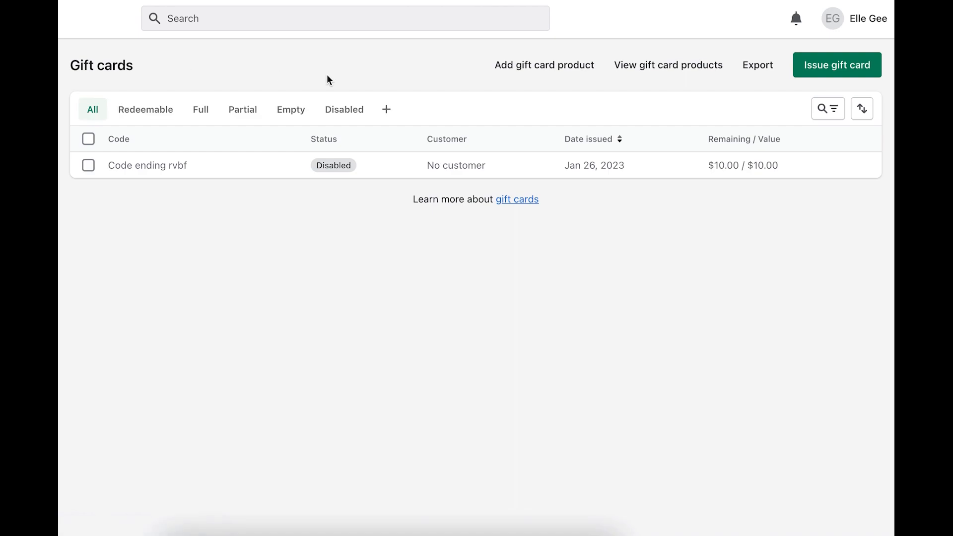
mouse_move(463, 73)
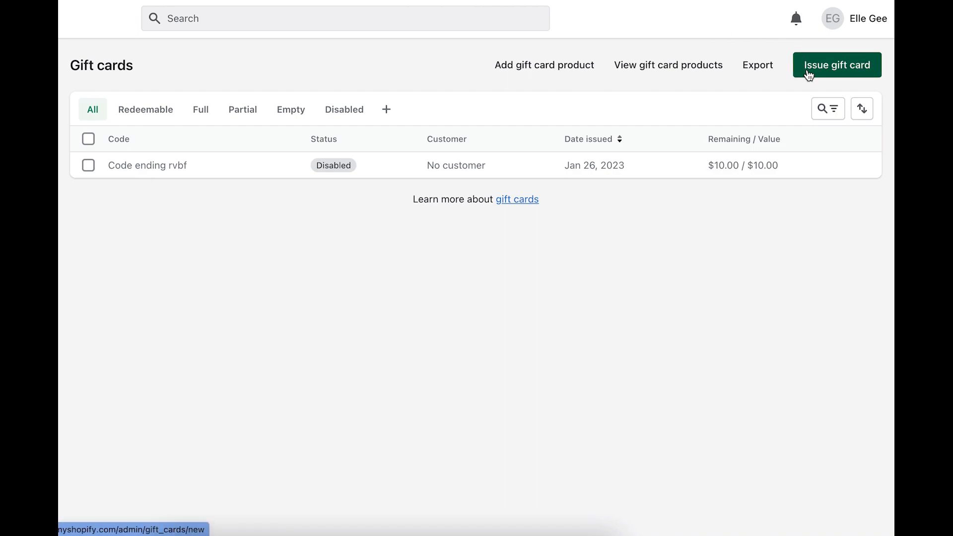
click(836, 65)
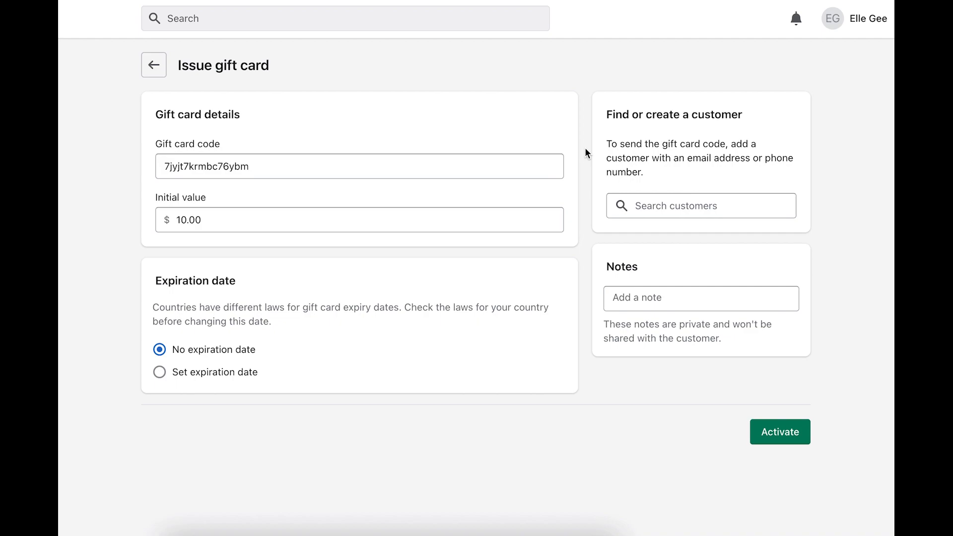
mouse_move(584, 153)
text(100)
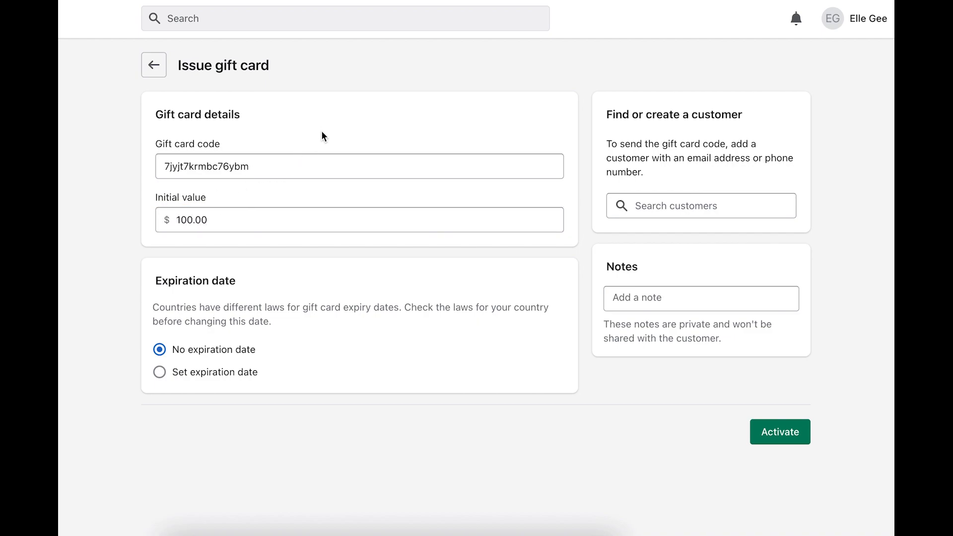
click(358, 166)
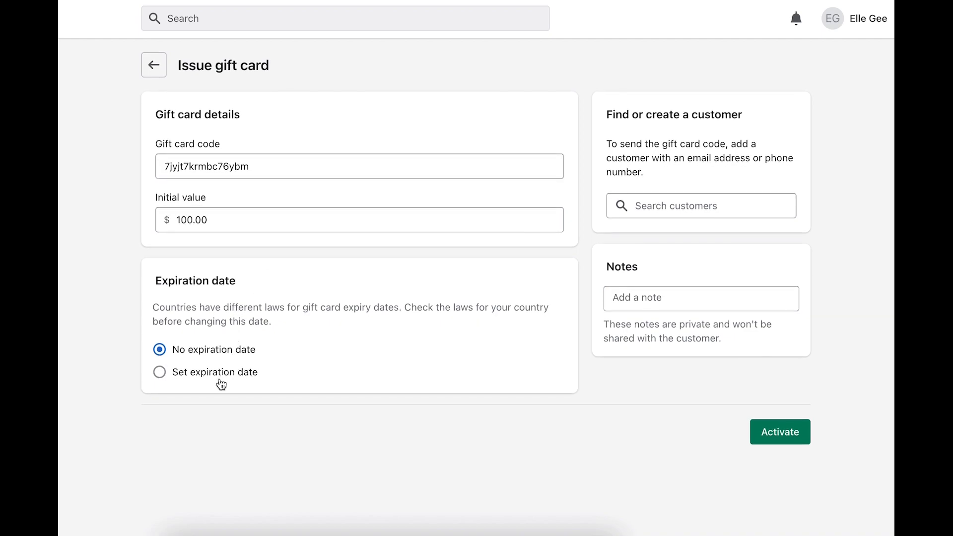
click(701, 297)
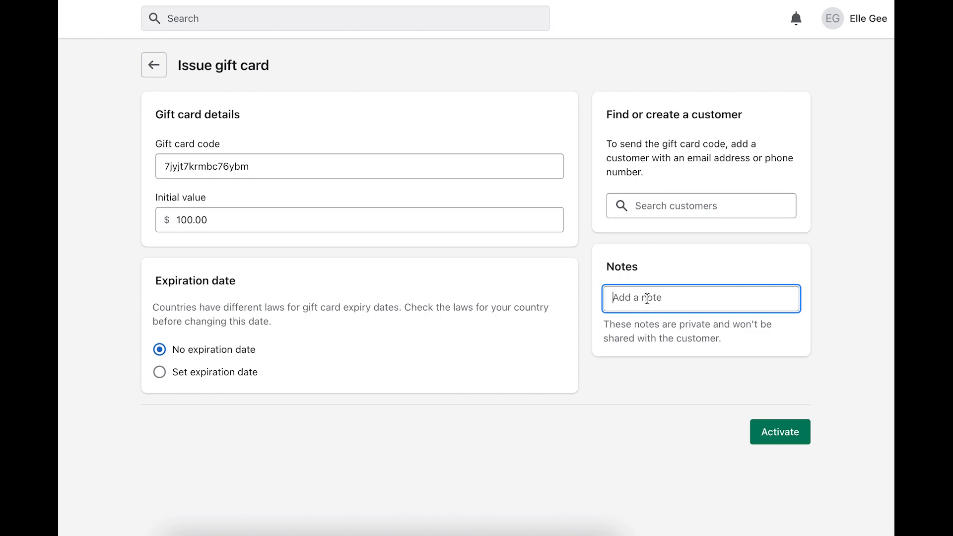
text(Influ)
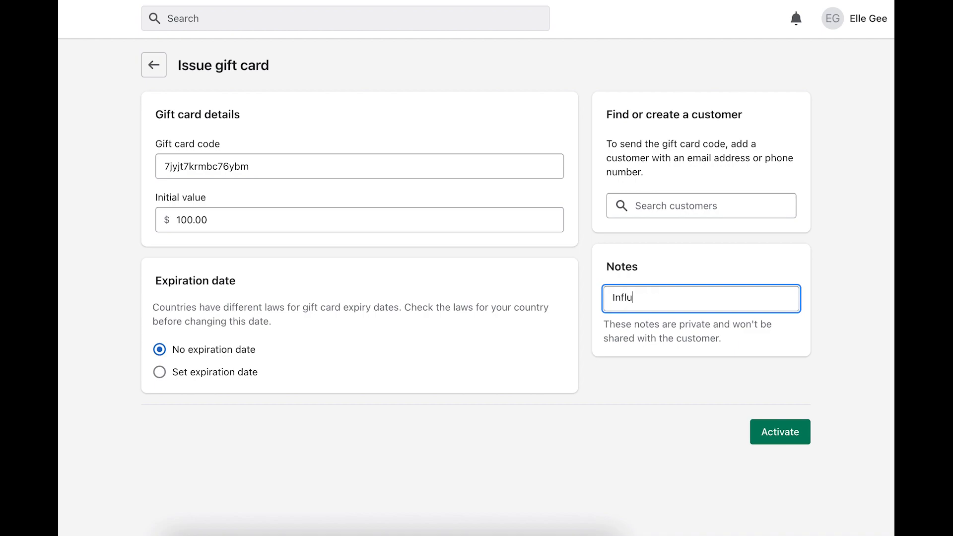
text(encer marketing:)
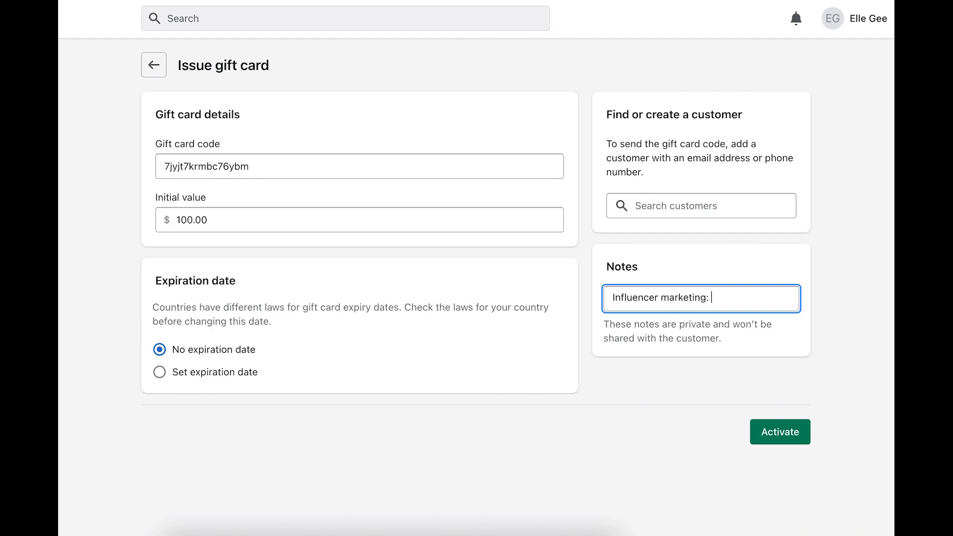
text(Kristin B.)
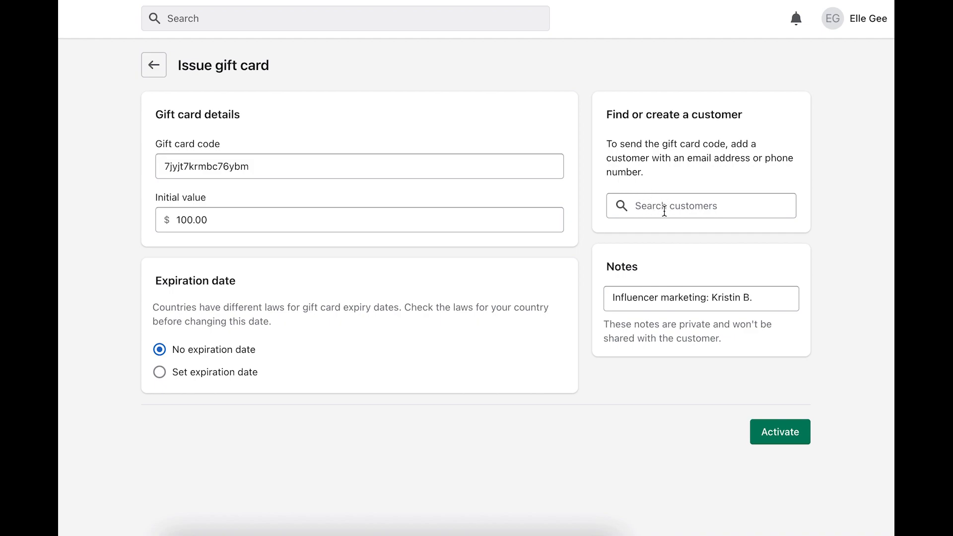
mouse_move(294, 157)
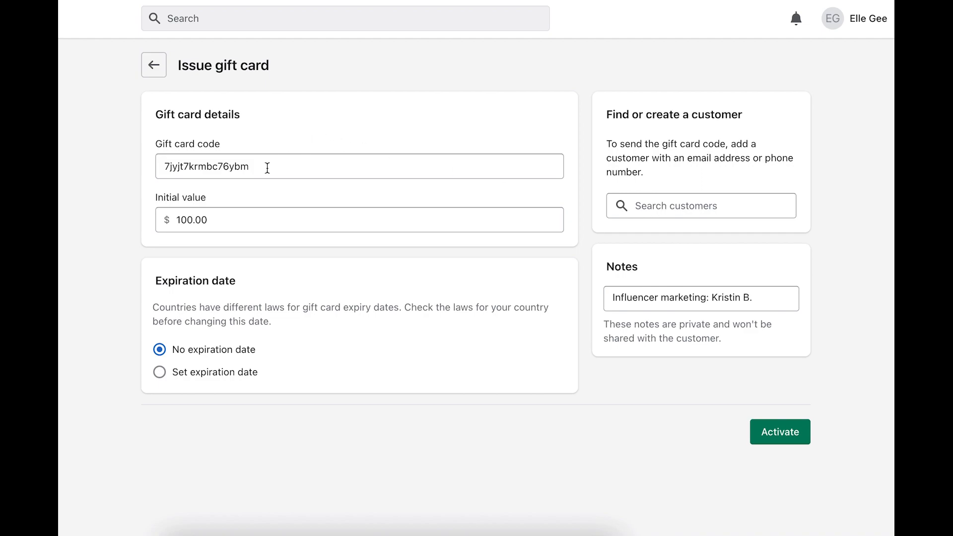
mouse_move(258, 208)
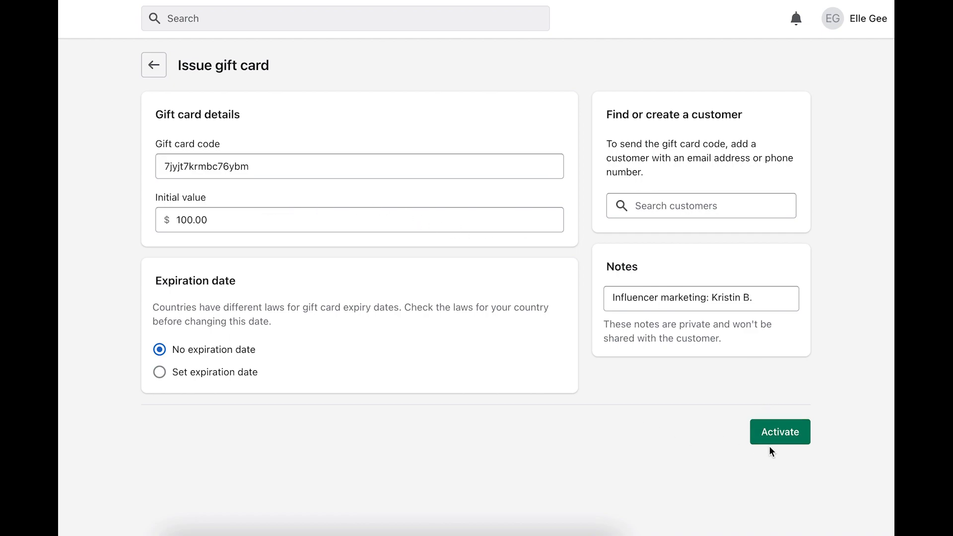
Step: Activate the $100 influencer gift card and copy its gift card code
click(779, 431)
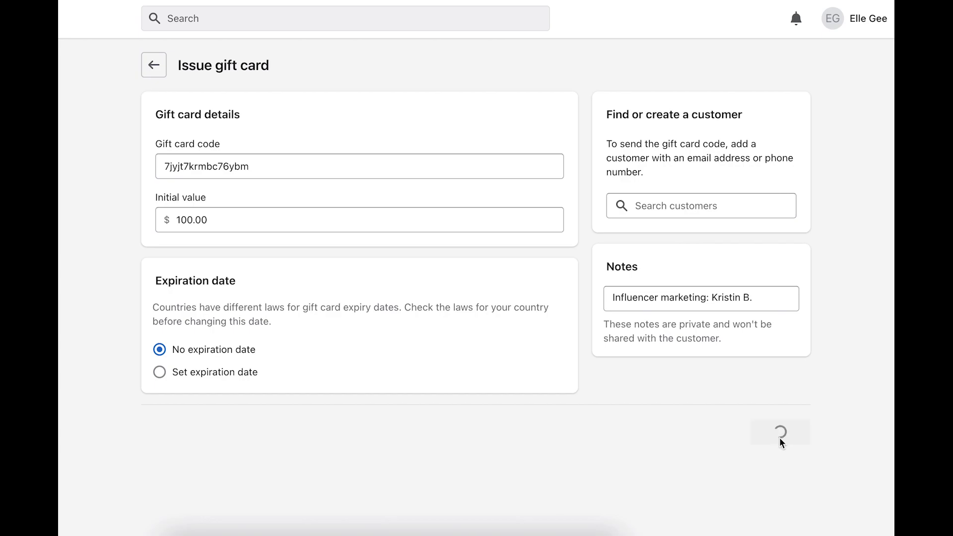
click(779, 432)
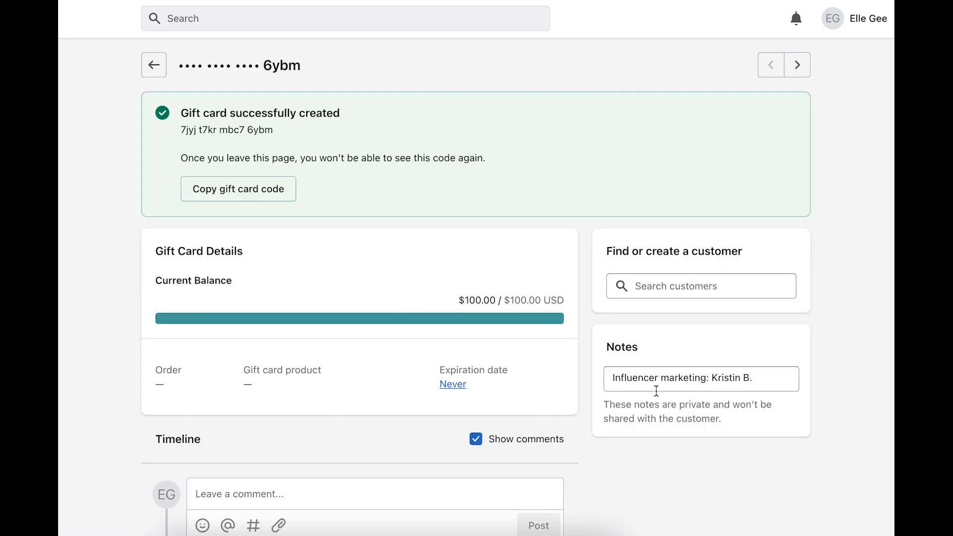
mouse_move(377, 187)
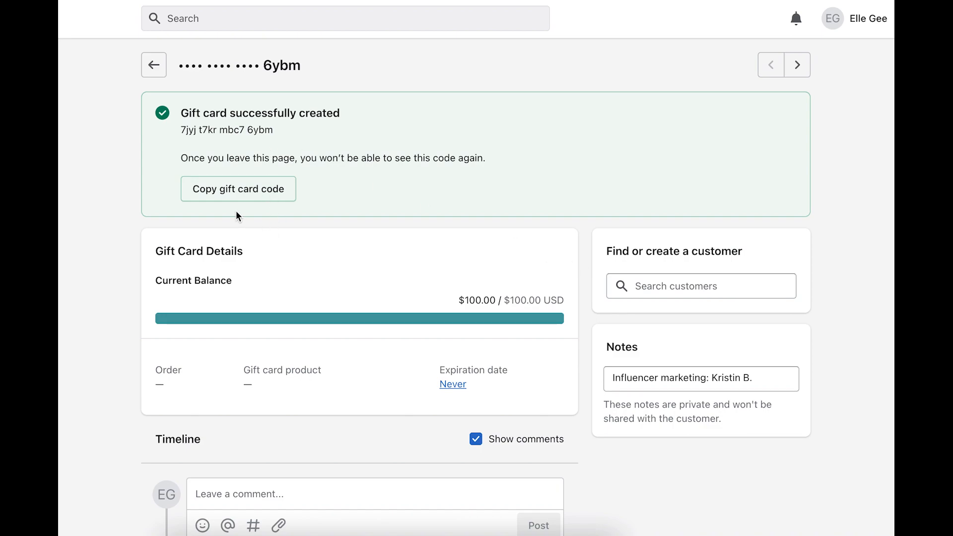
scroll(down, 3)
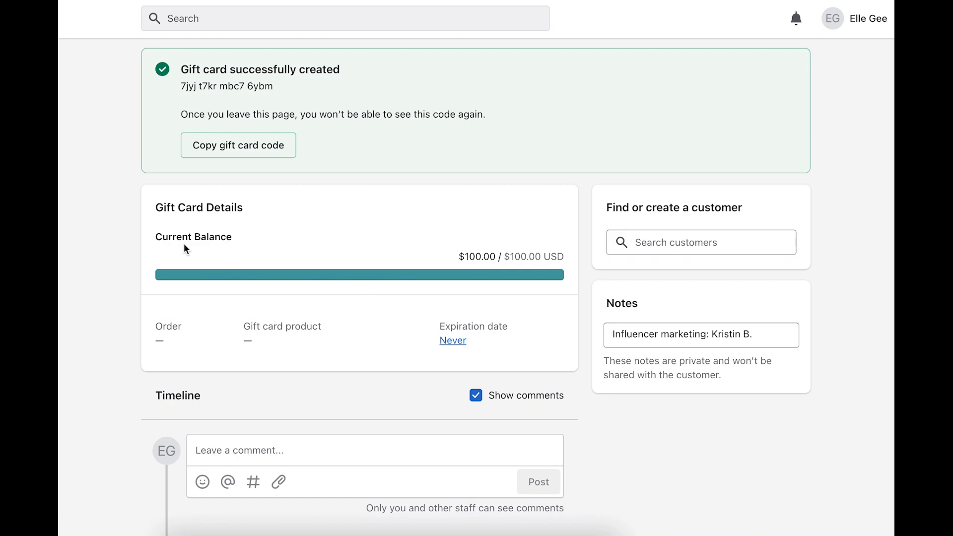
mouse_move(403, 263)
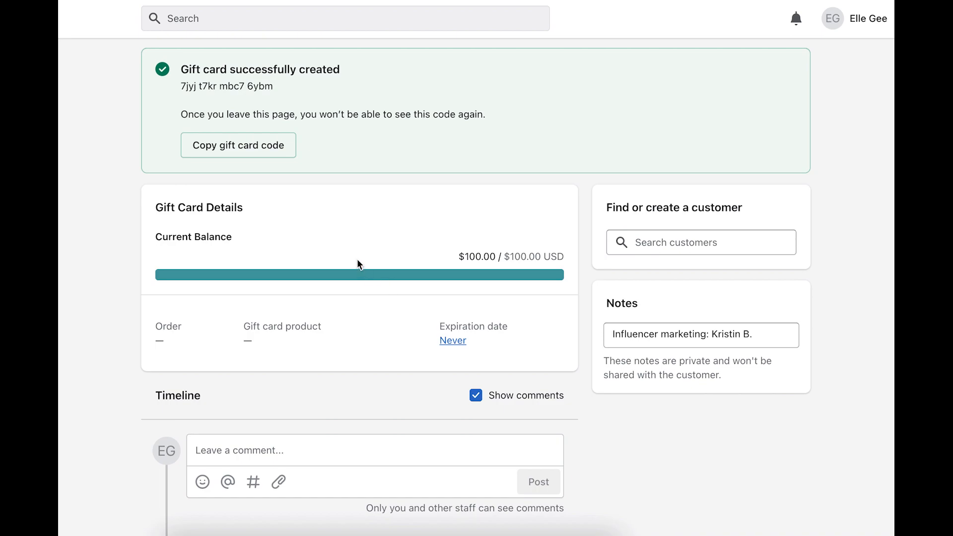
scroll(down, 3)
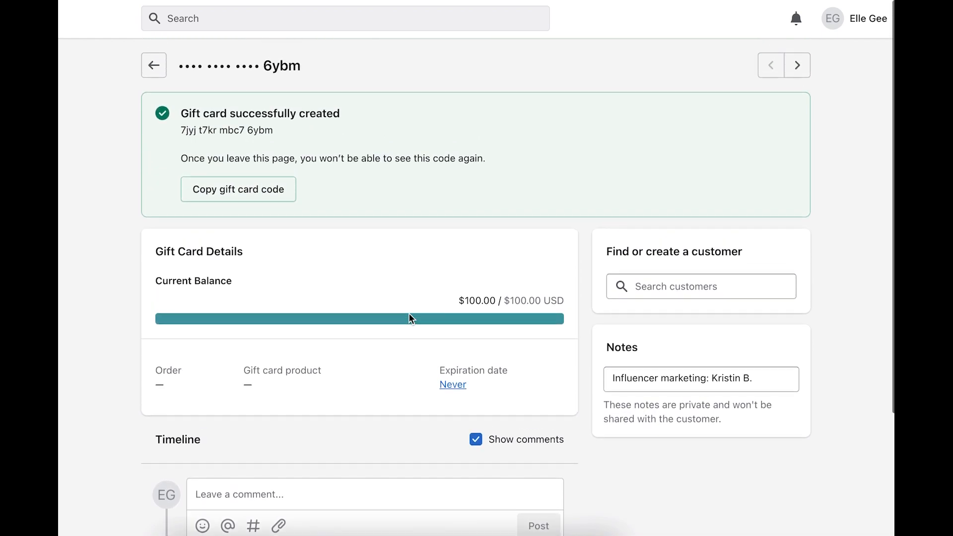
click(238, 189)
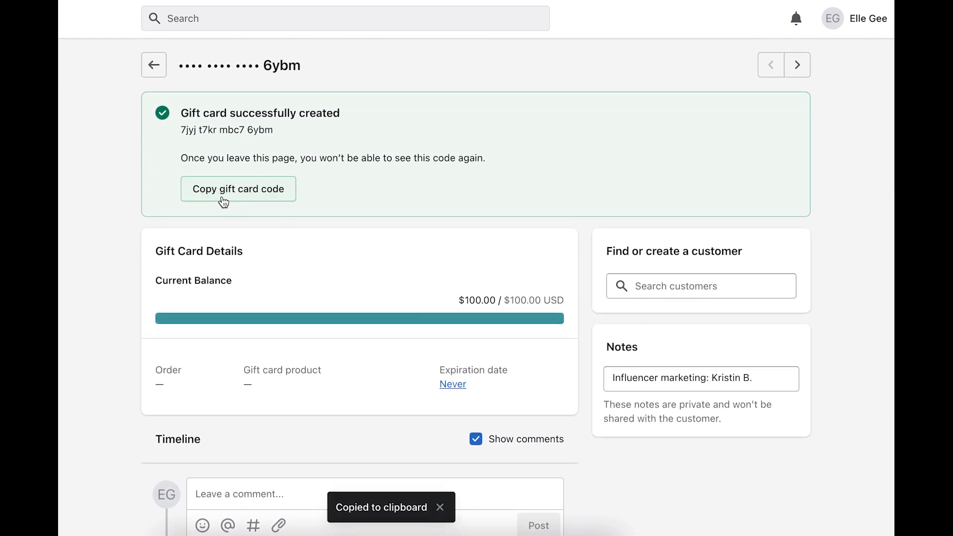
mouse_move(360, 217)
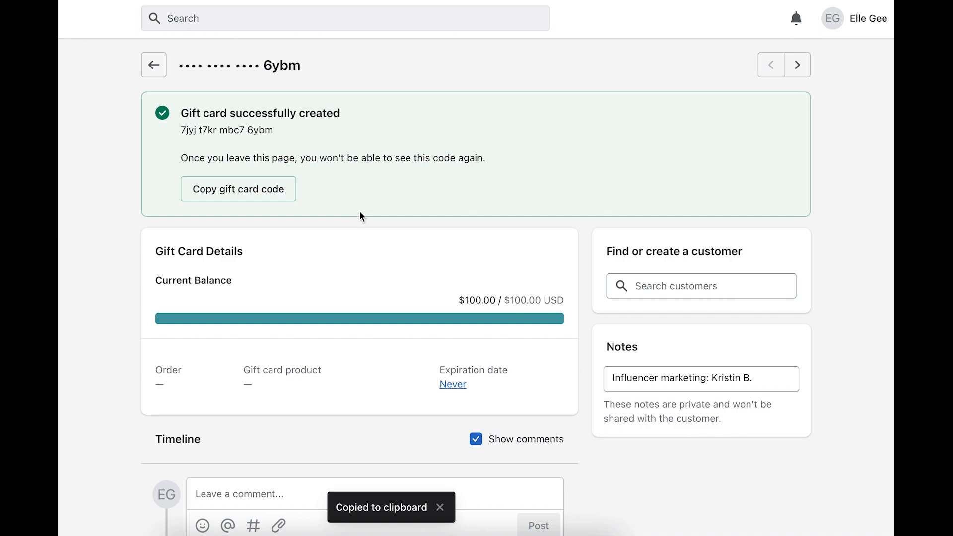
mouse_move(433, 209)
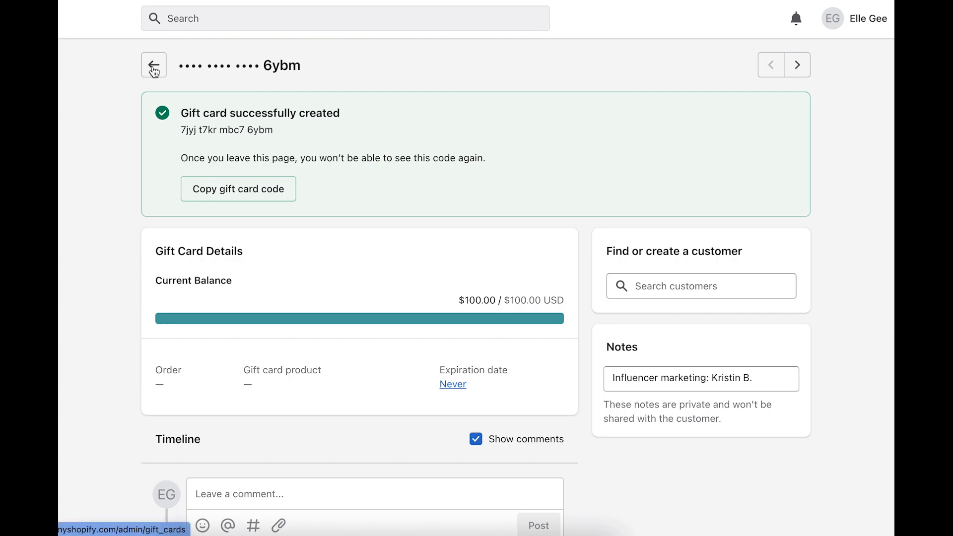
Step: Go back to the gift cards list and view the gift card products
click(154, 65)
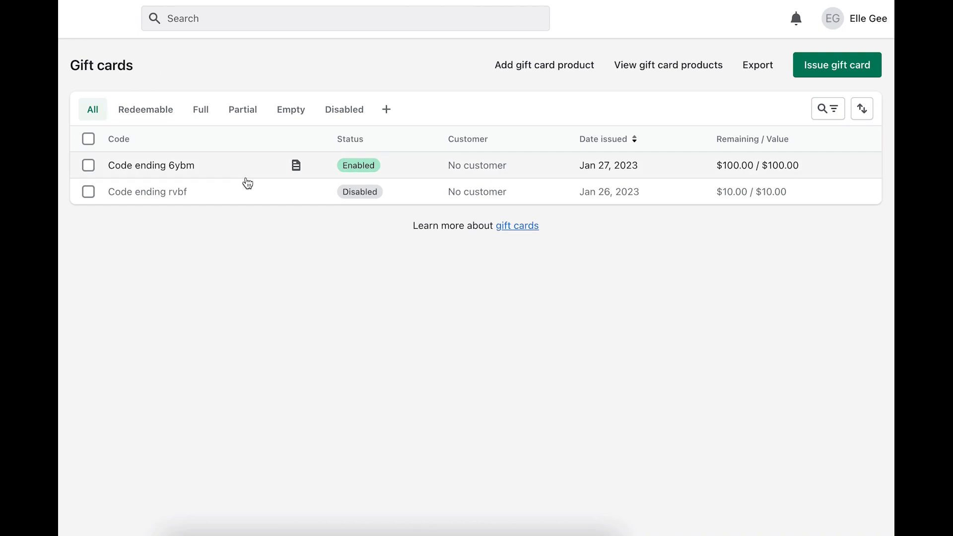
mouse_move(244, 176)
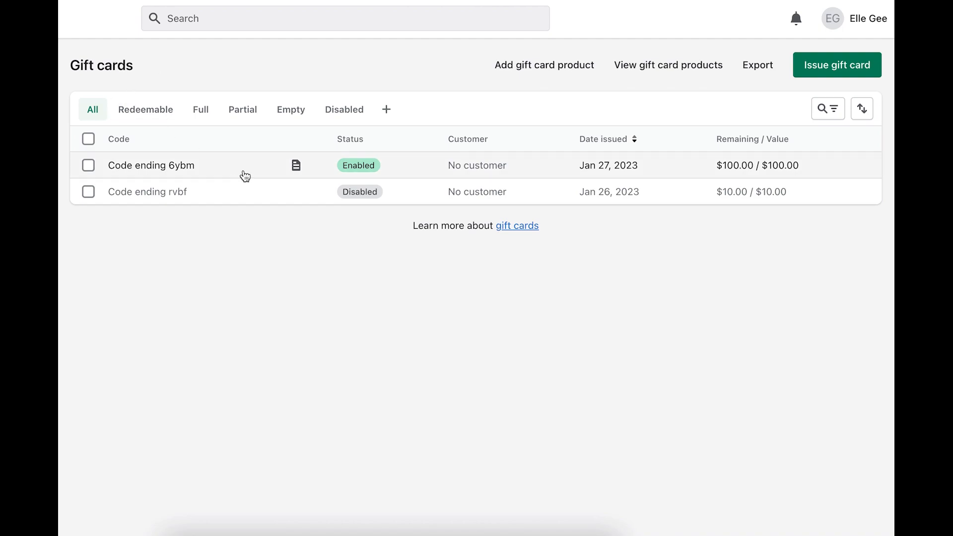
mouse_move(247, 169)
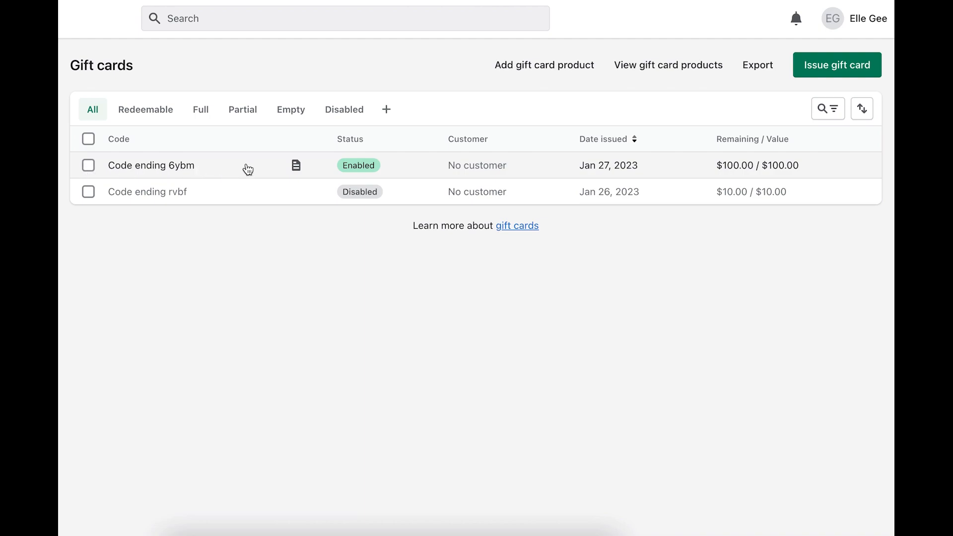
mouse_move(249, 170)
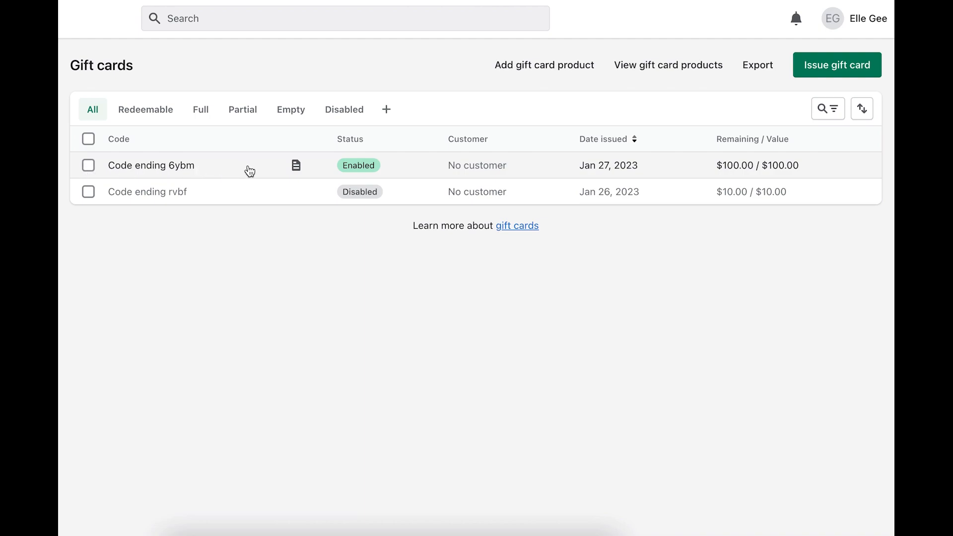
mouse_move(205, 166)
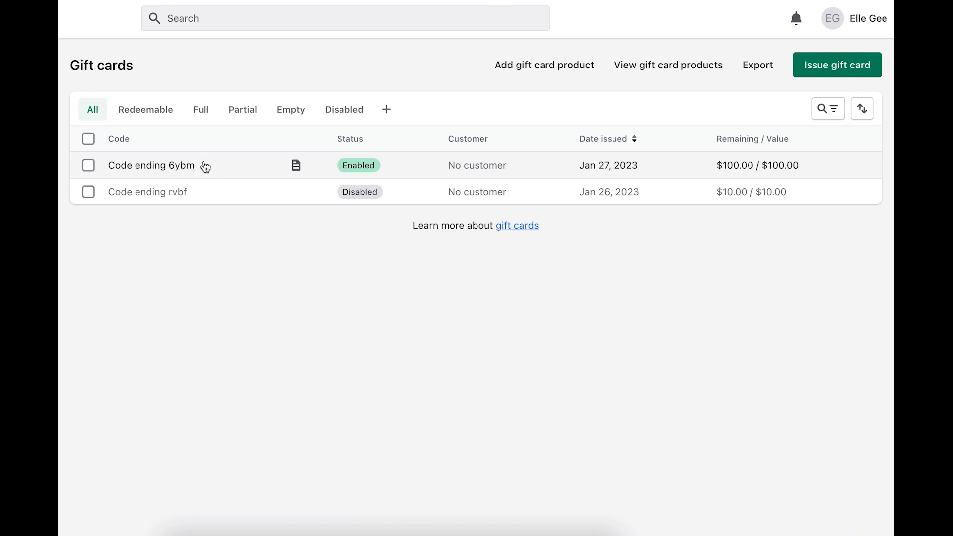
mouse_move(211, 176)
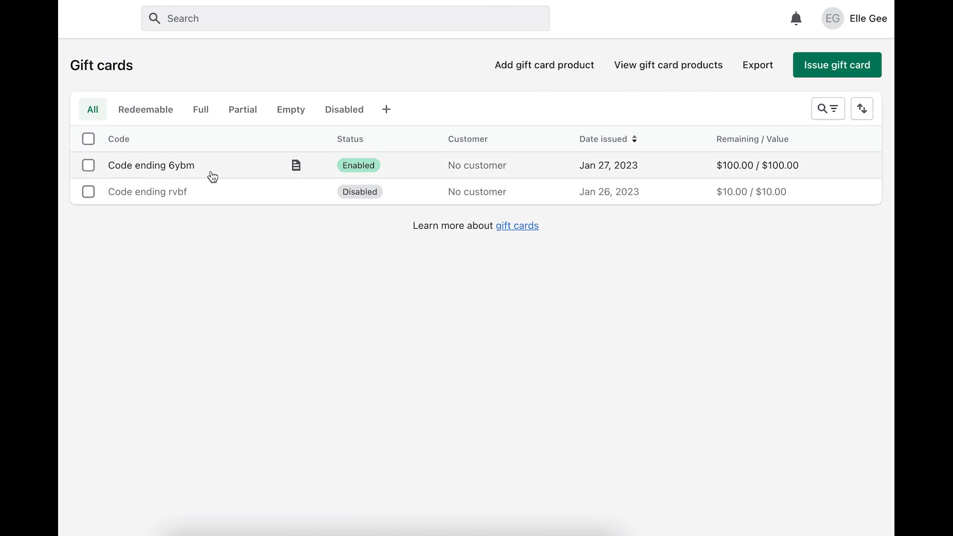
mouse_move(258, 175)
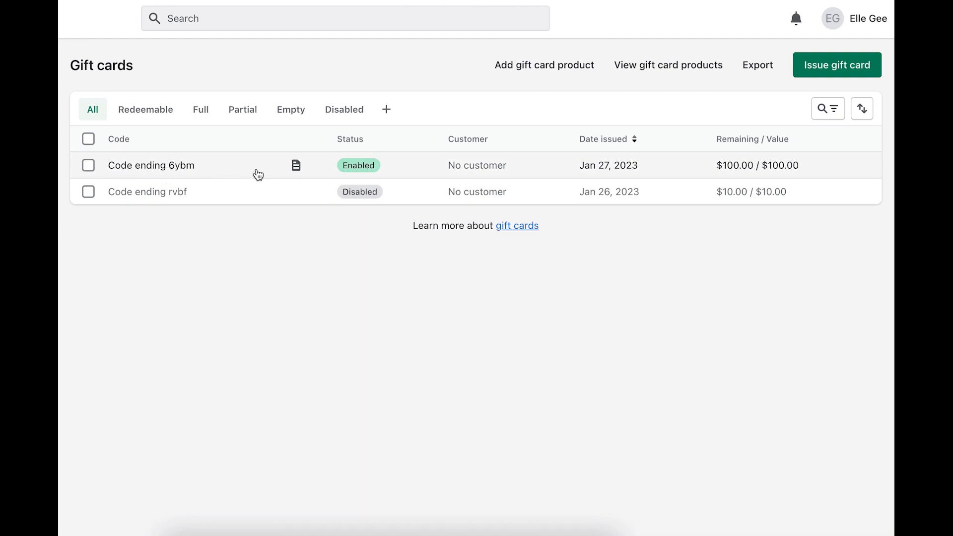
mouse_move(609, 87)
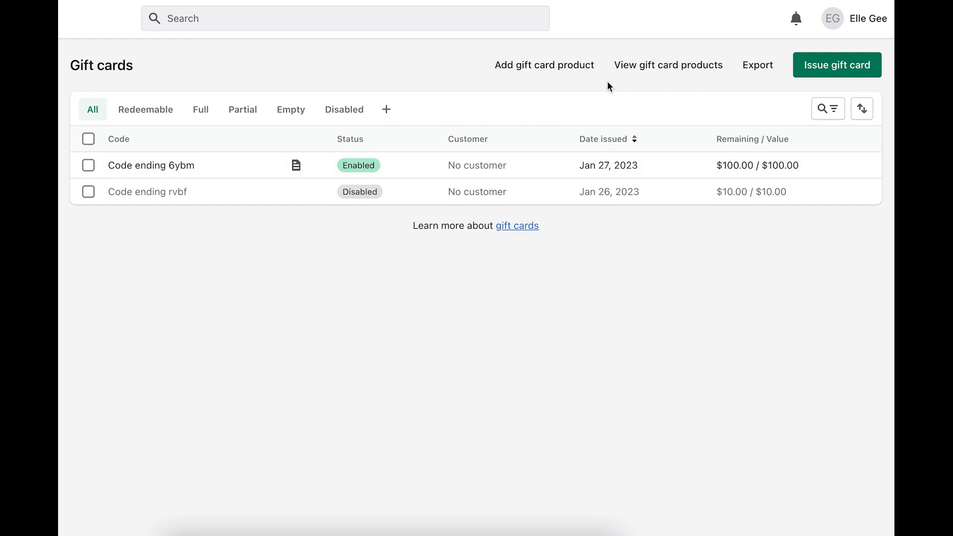
click(667, 65)
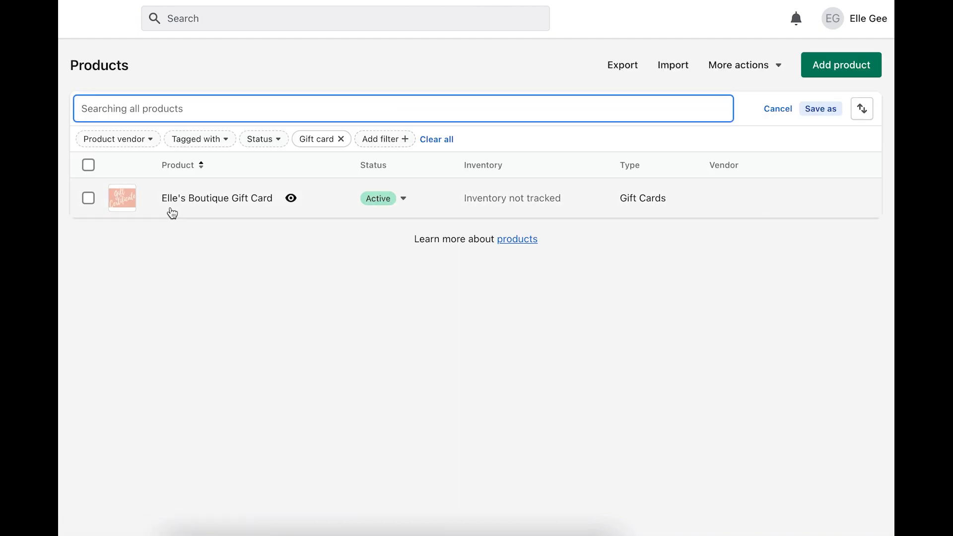
mouse_move(217, 206)
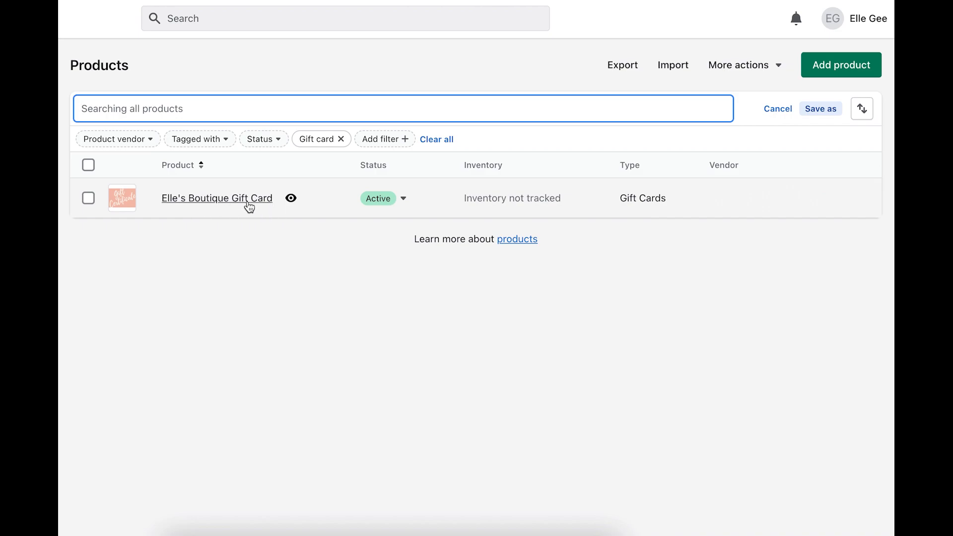
mouse_move(272, 210)
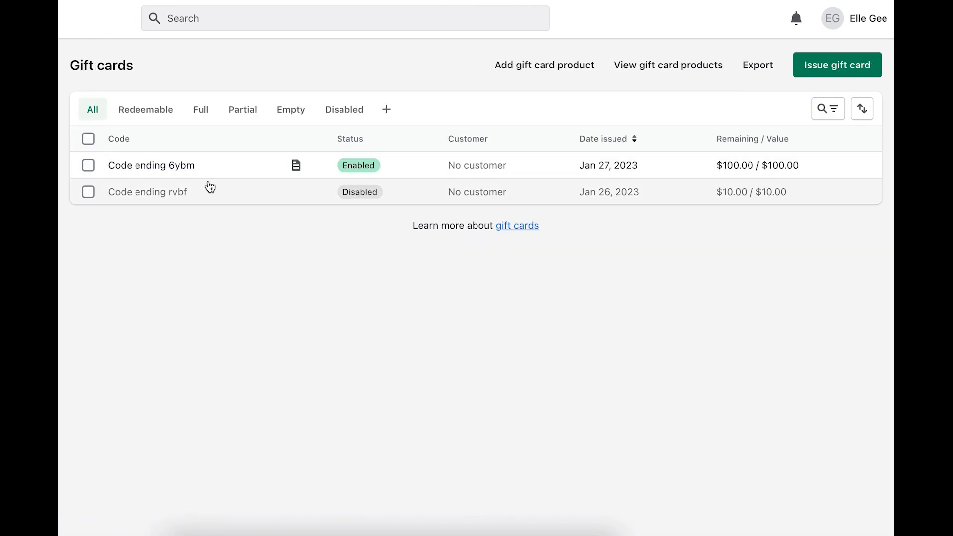
mouse_move(259, 197)
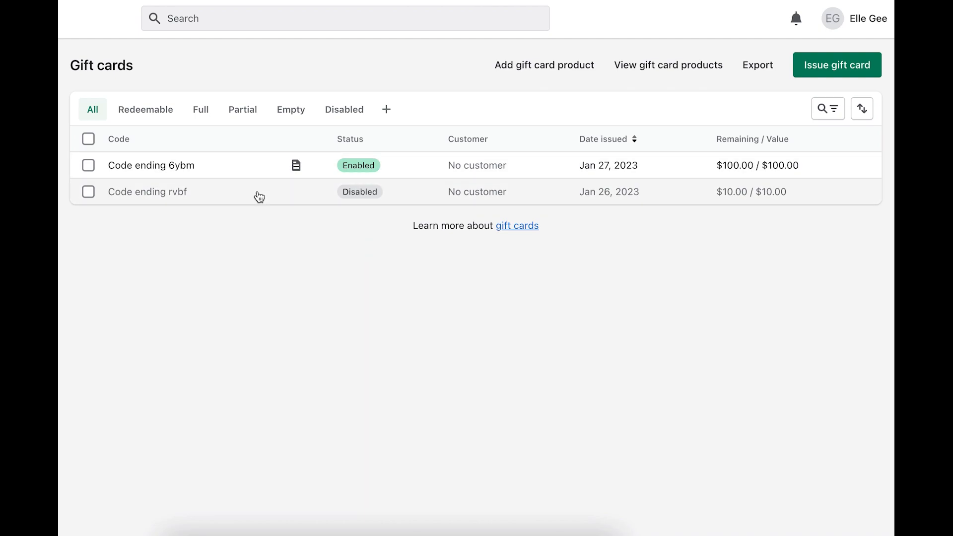
click(145, 109)
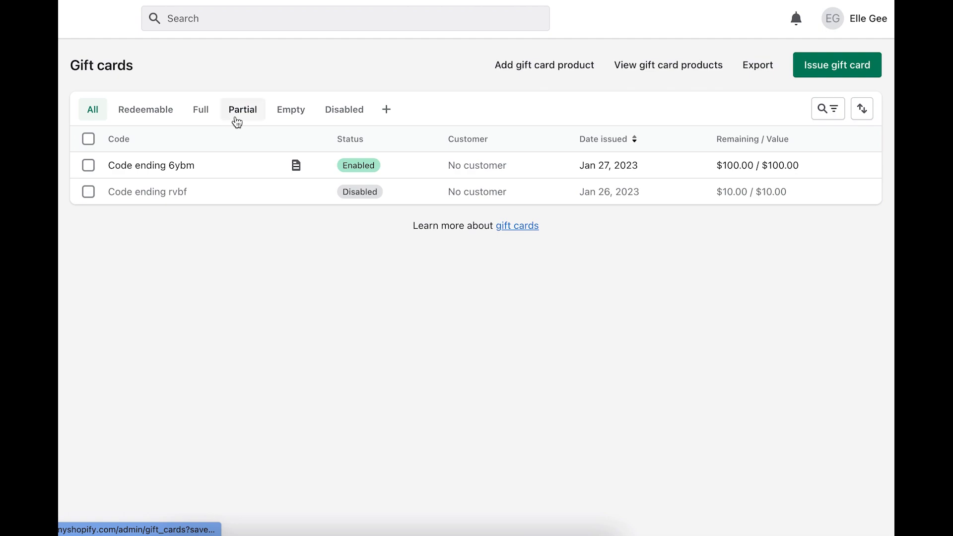
click(242, 110)
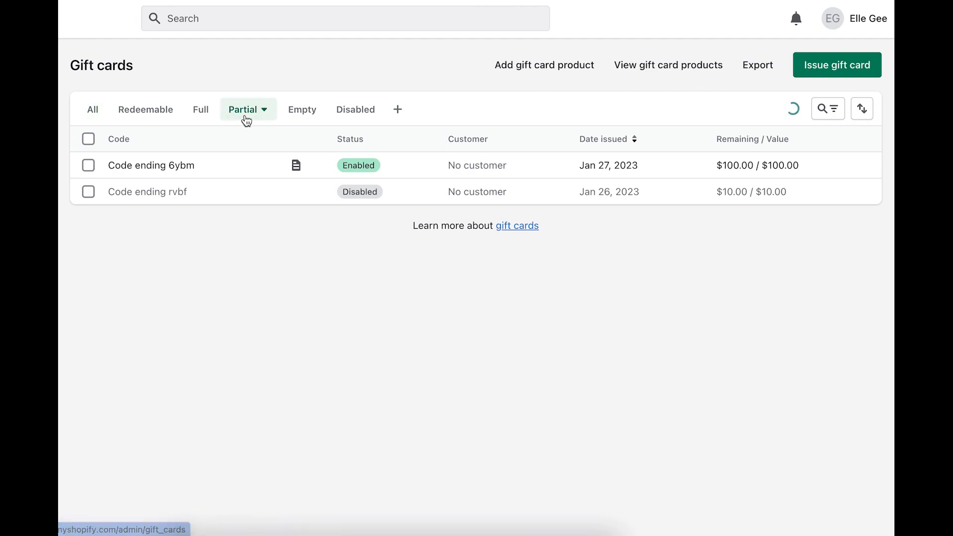
click(200, 110)
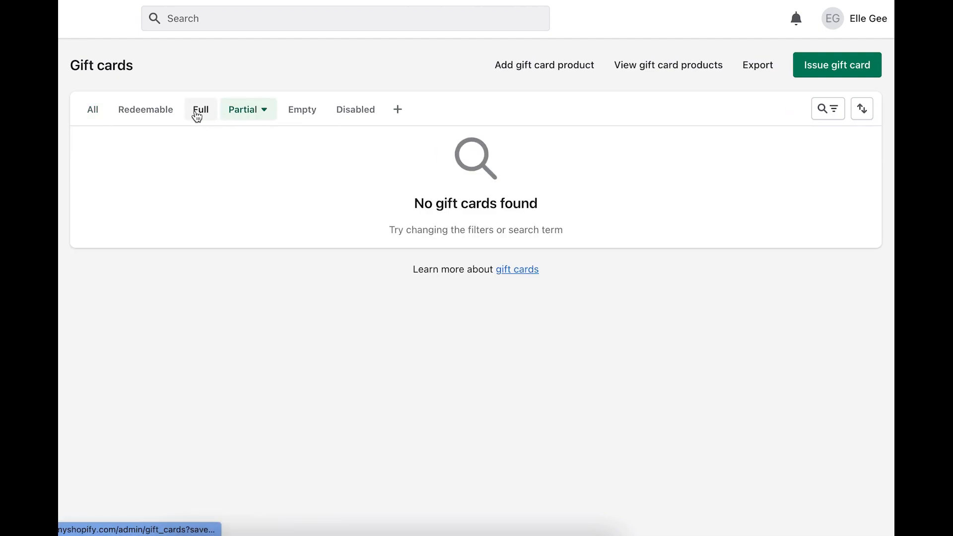
click(200, 109)
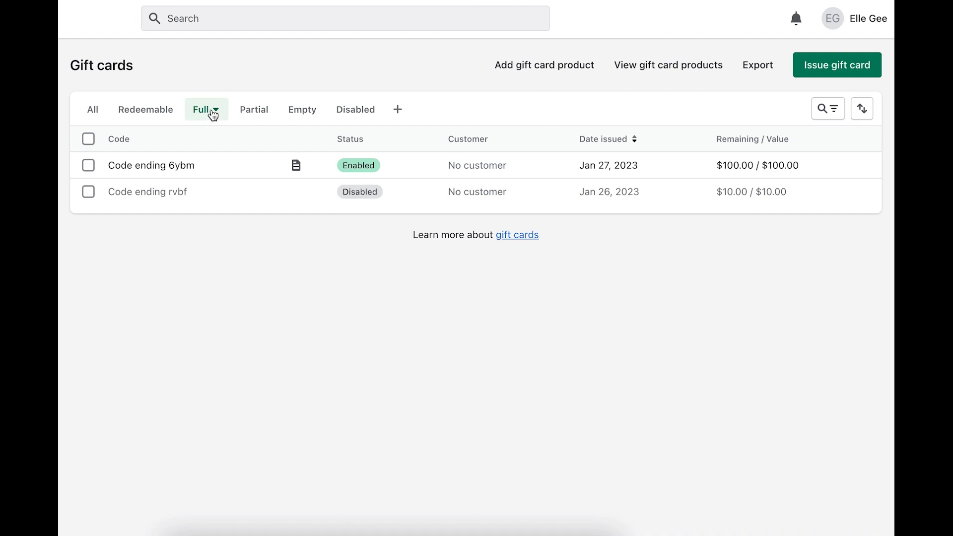
mouse_move(319, 135)
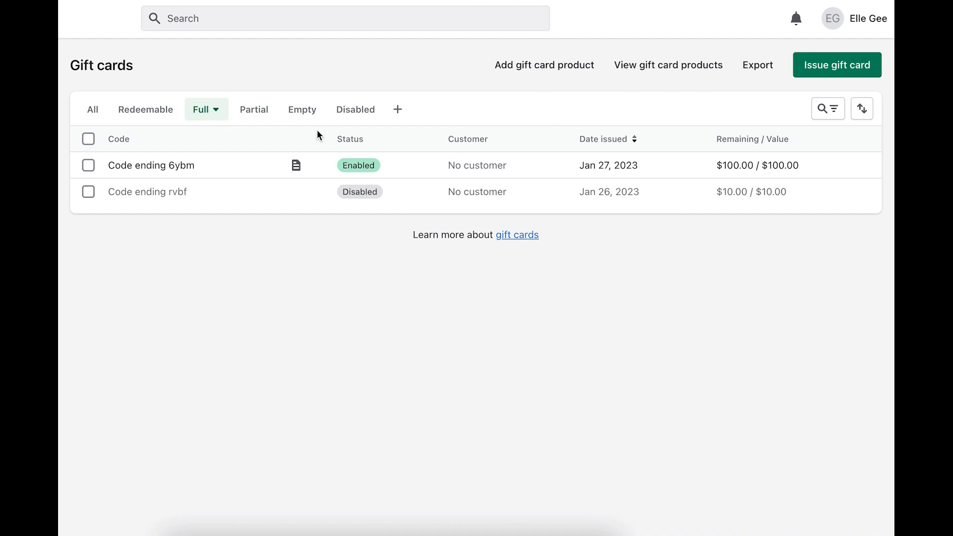
click(297, 109)
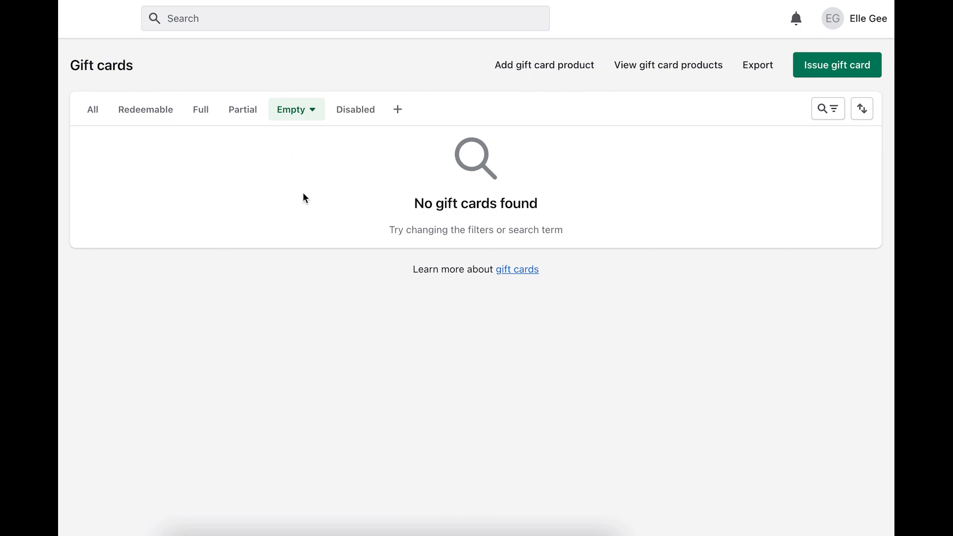
mouse_move(356, 109)
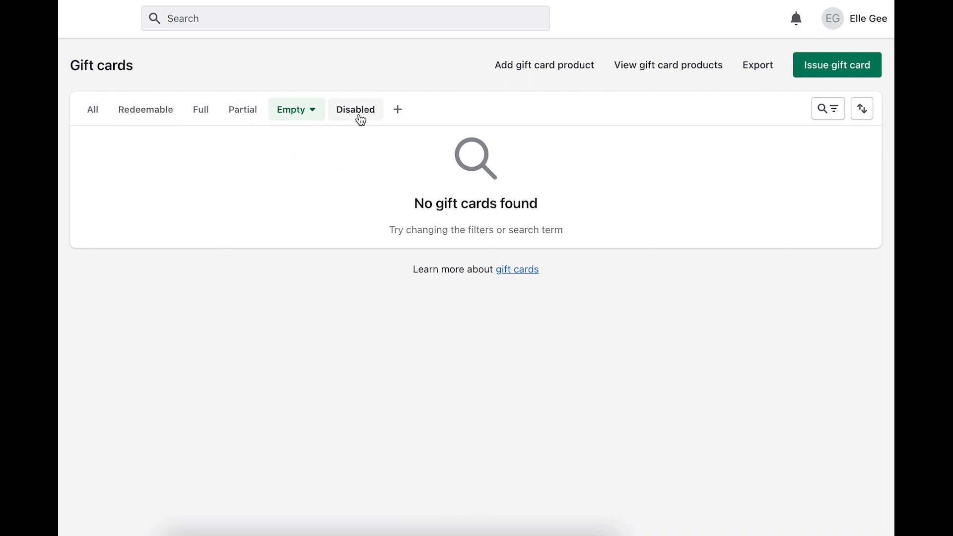
click(355, 109)
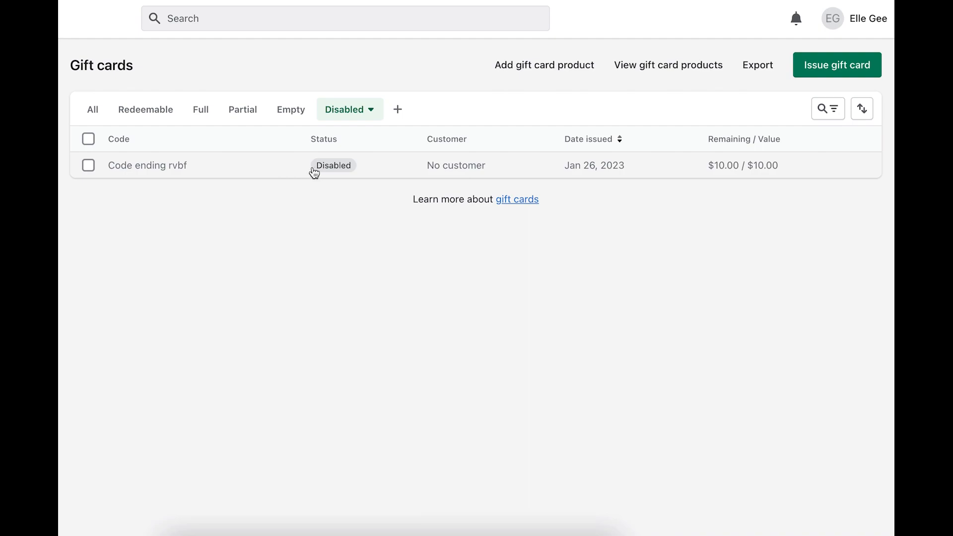
mouse_move(273, 169)
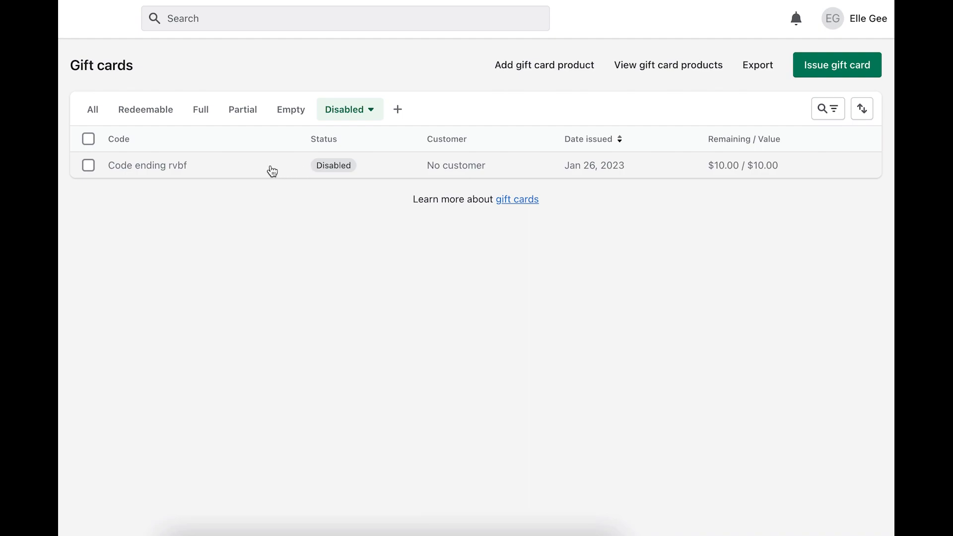
mouse_move(268, 172)
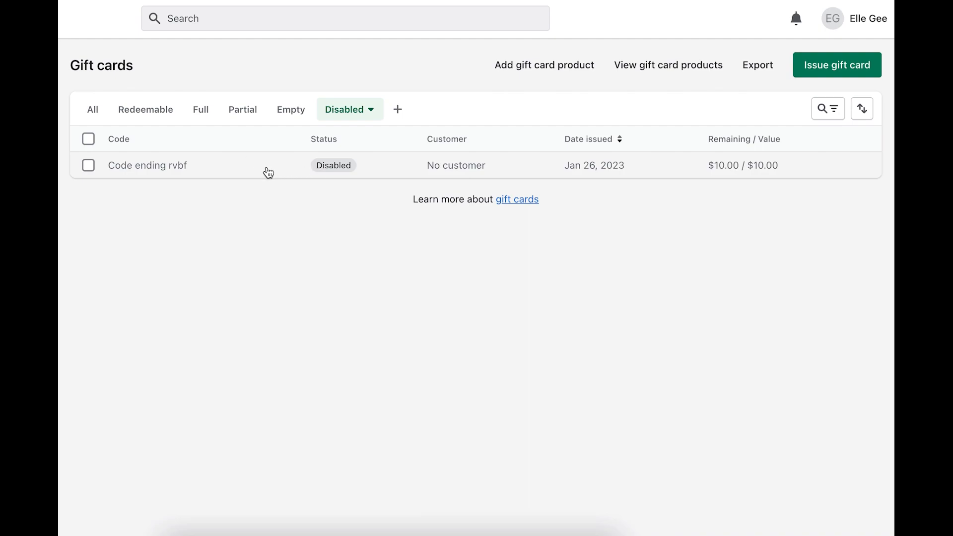
click(93, 109)
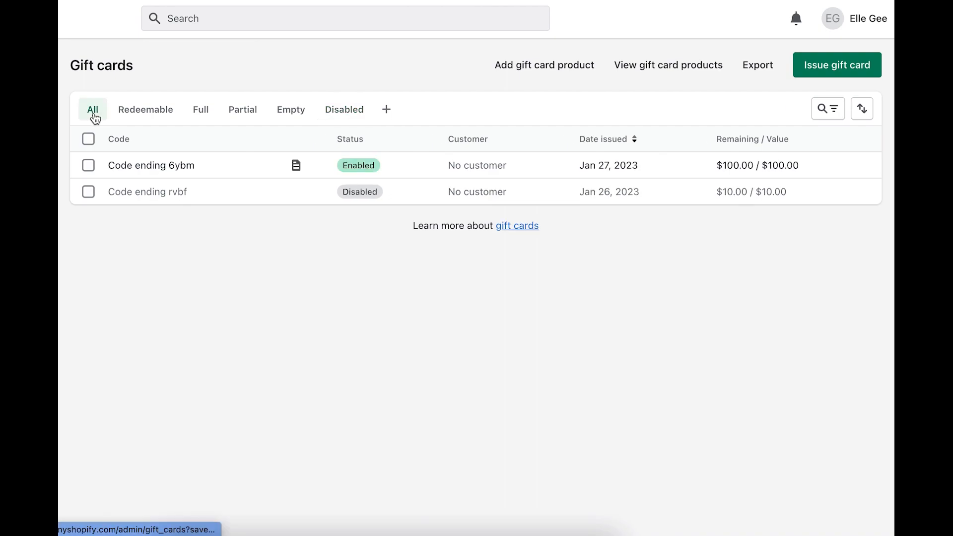
mouse_move(416, 171)
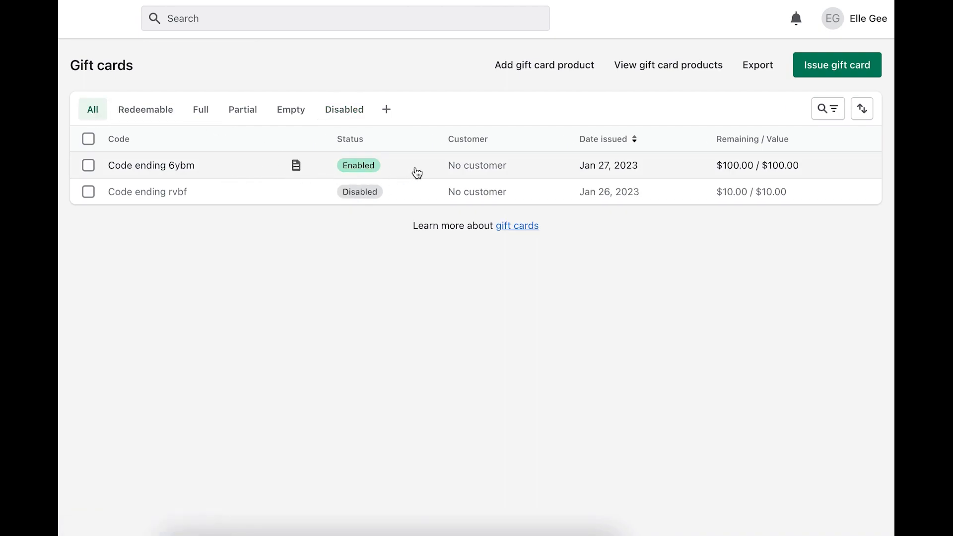
mouse_move(509, 144)
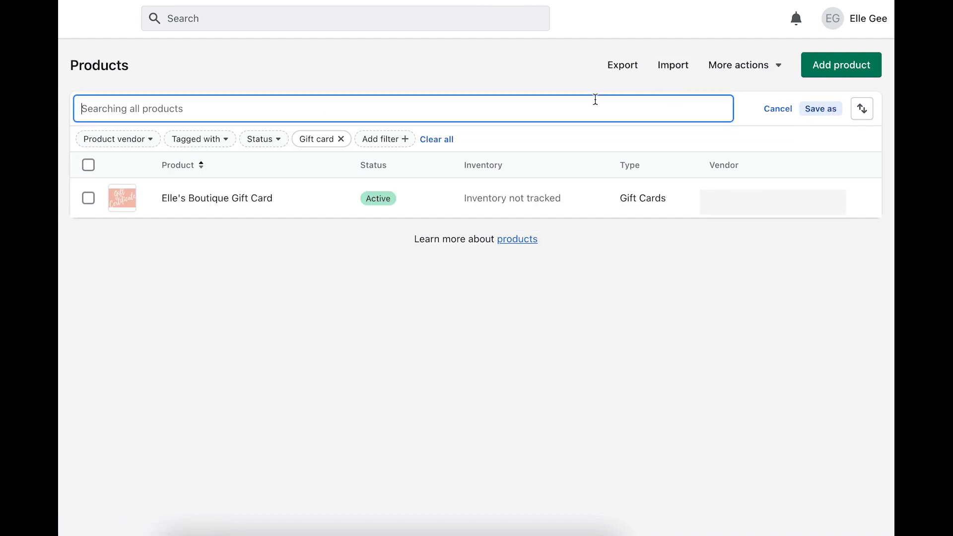
mouse_move(336, 206)
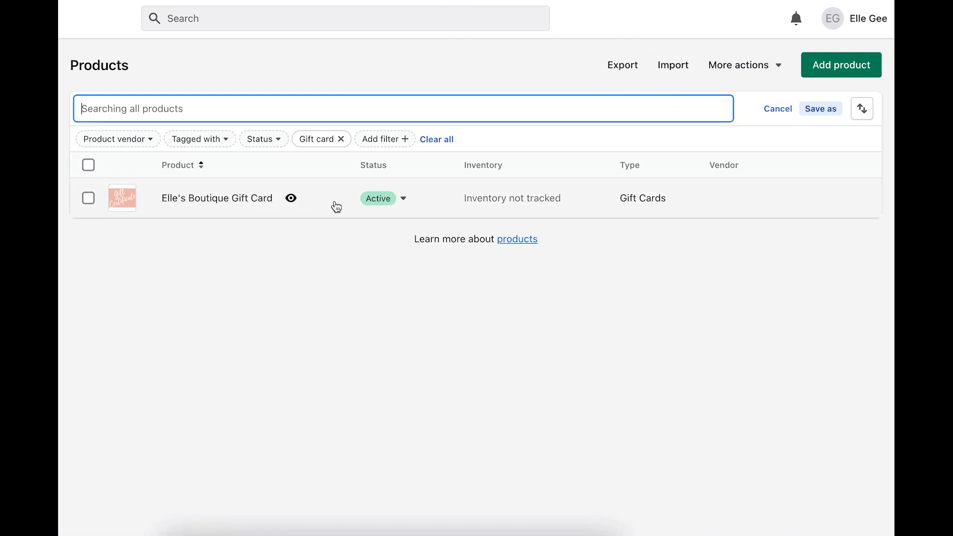